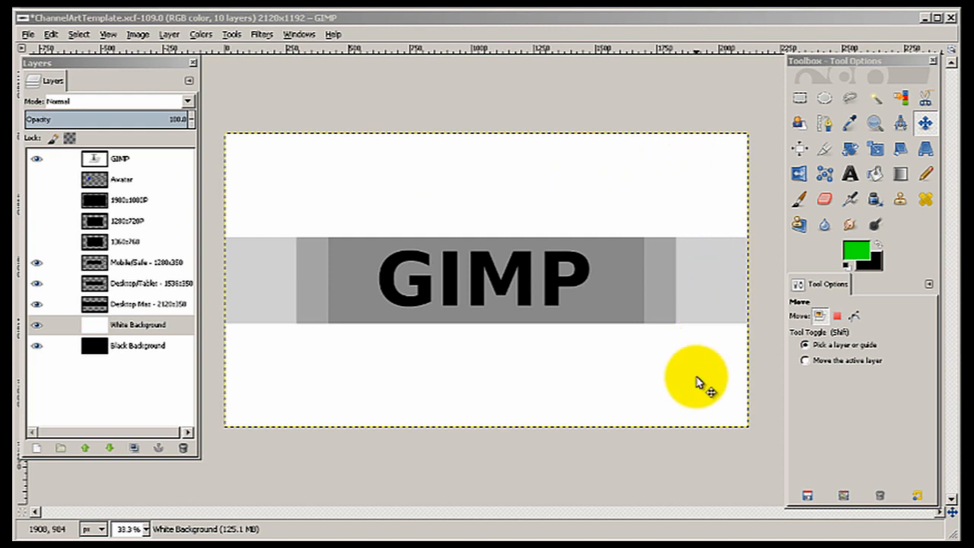
mouse_move(444, 358)
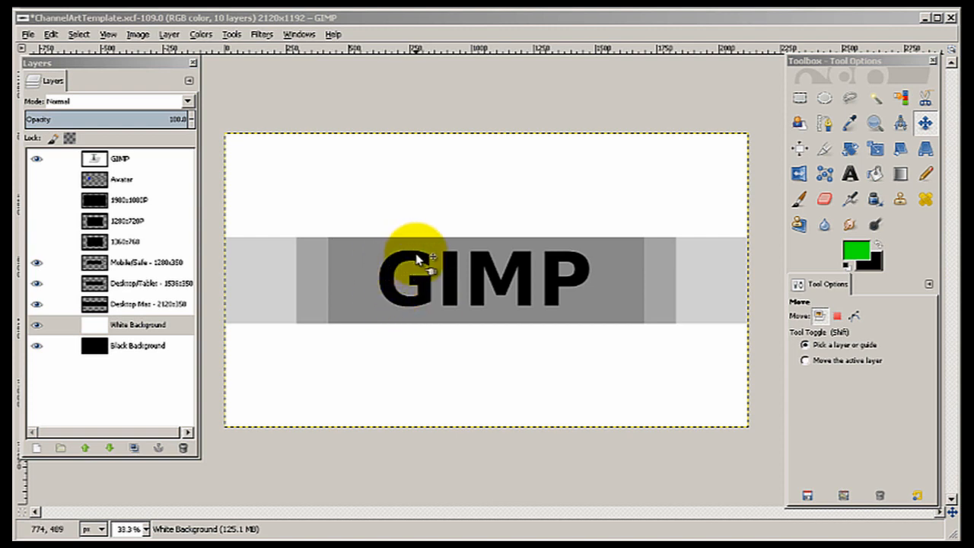
mouse_move(423, 255)
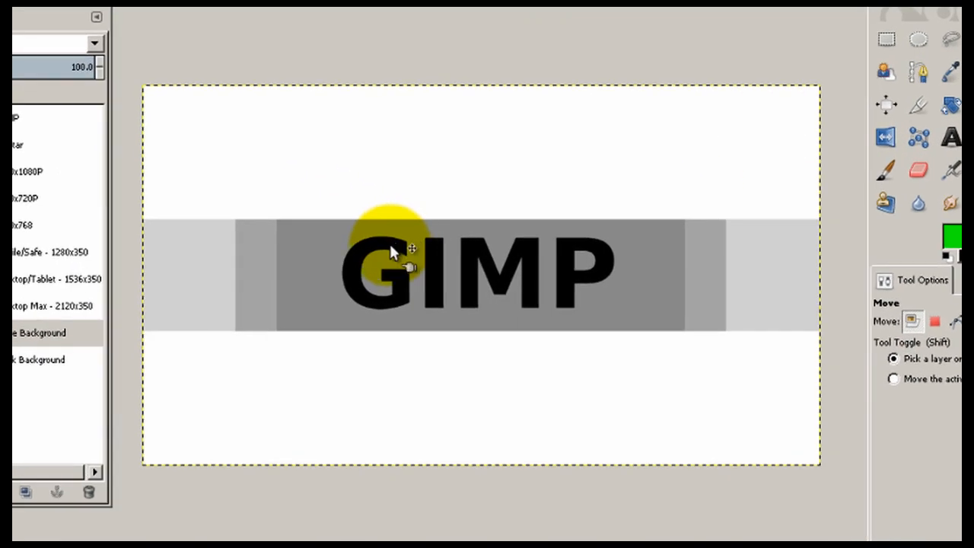
Step: Hide the GIMP placeholder text and the Mobile guide band in the Layers panel
left_click_drag(396, 251, 396, 304)
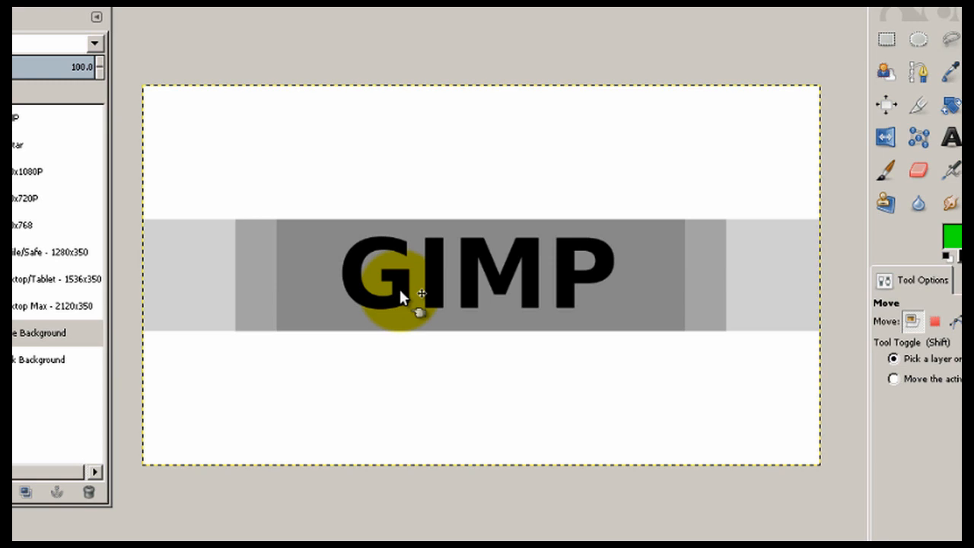
mouse_move(407, 303)
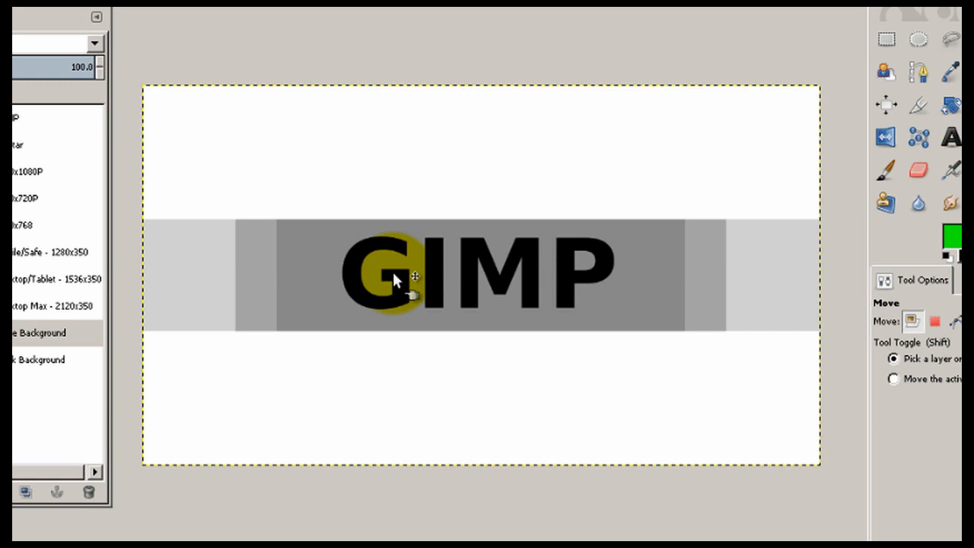
left_click_drag(398, 277, 438, 274)
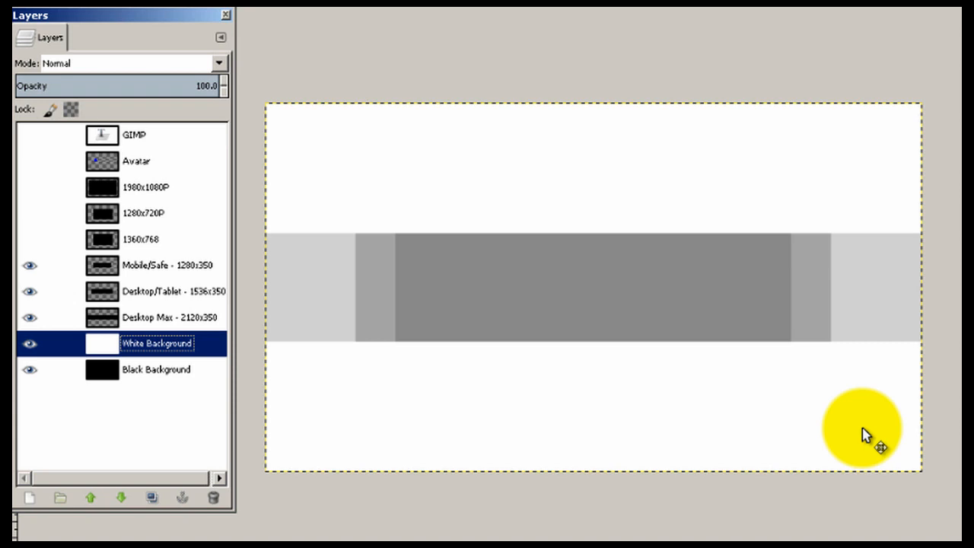
left_click_drag(859, 426, 305, 296)
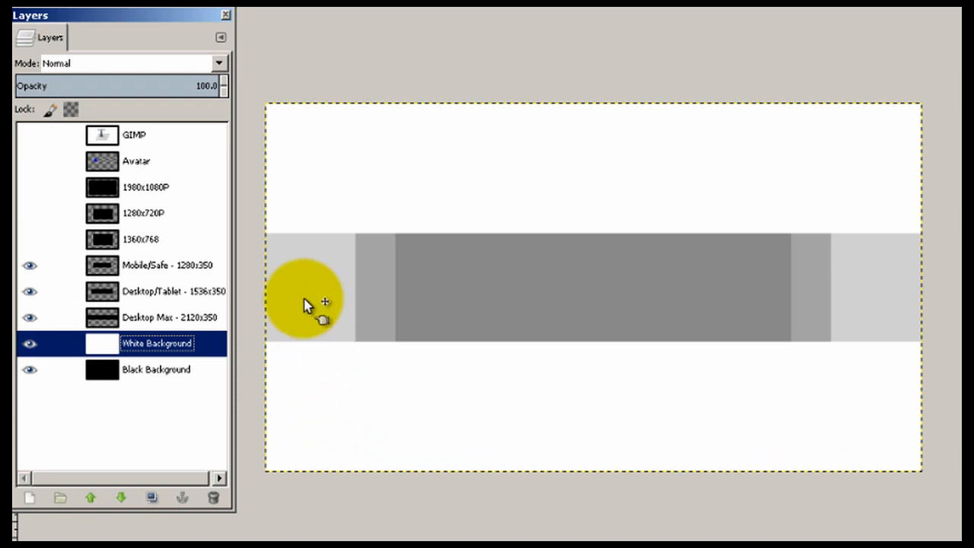
left_click_drag(304, 297, 890, 411)
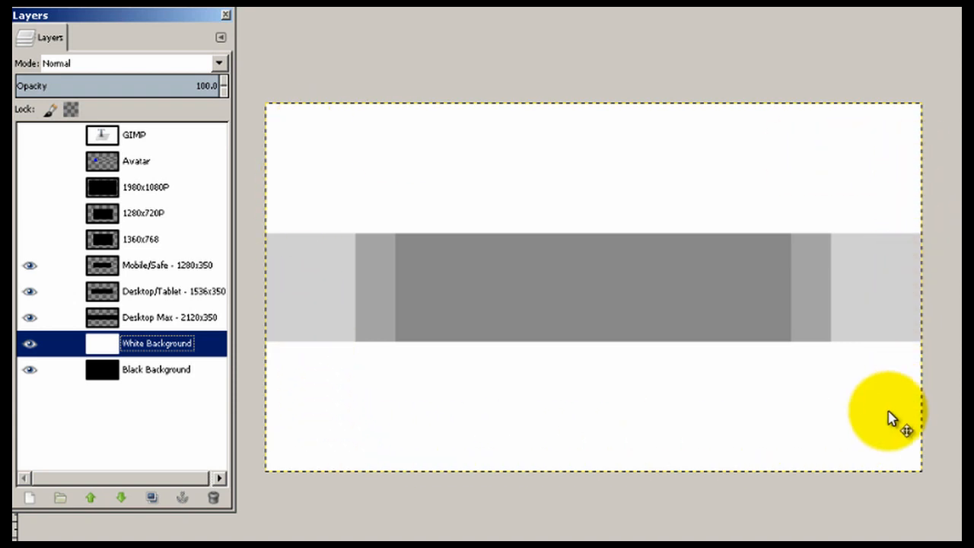
mouse_move(297, 155)
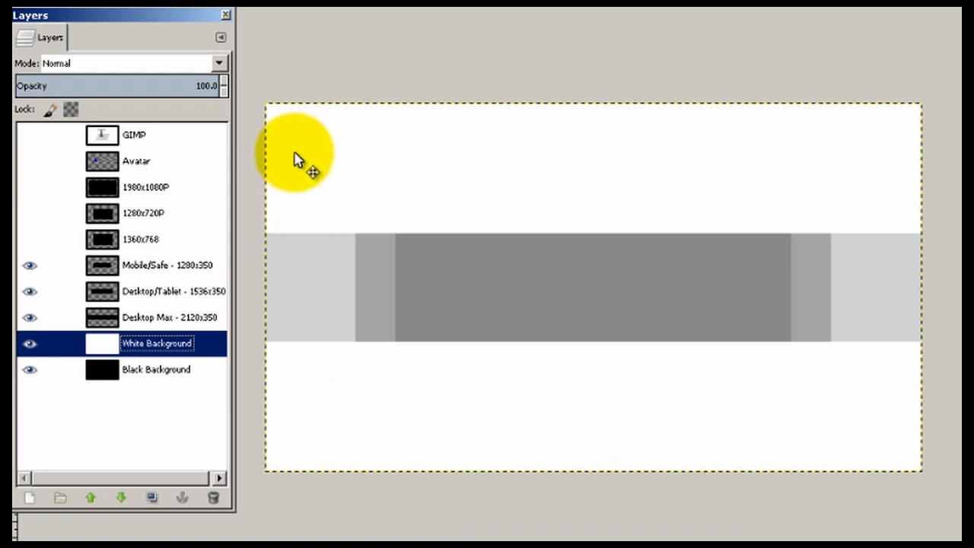
mouse_move(870, 413)
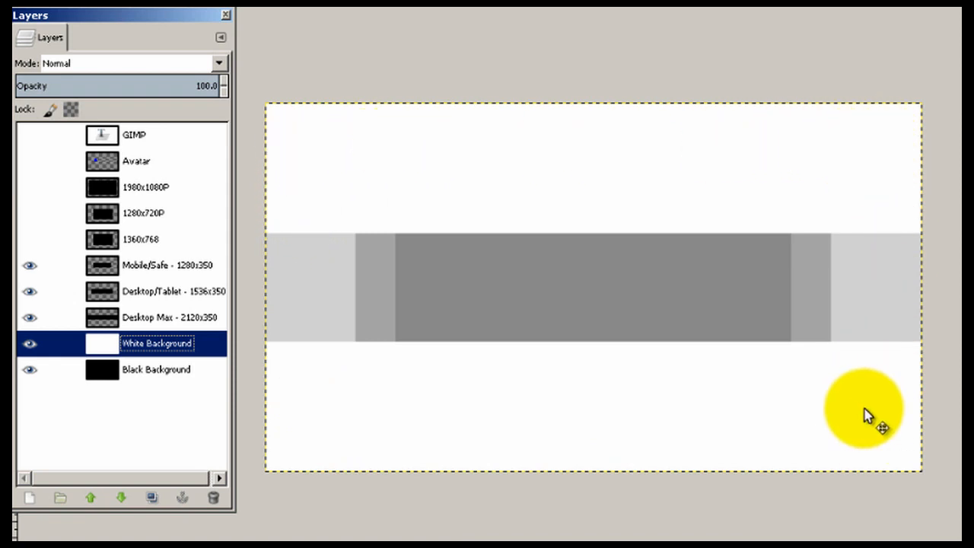
left_click_drag(864, 410, 307, 201)
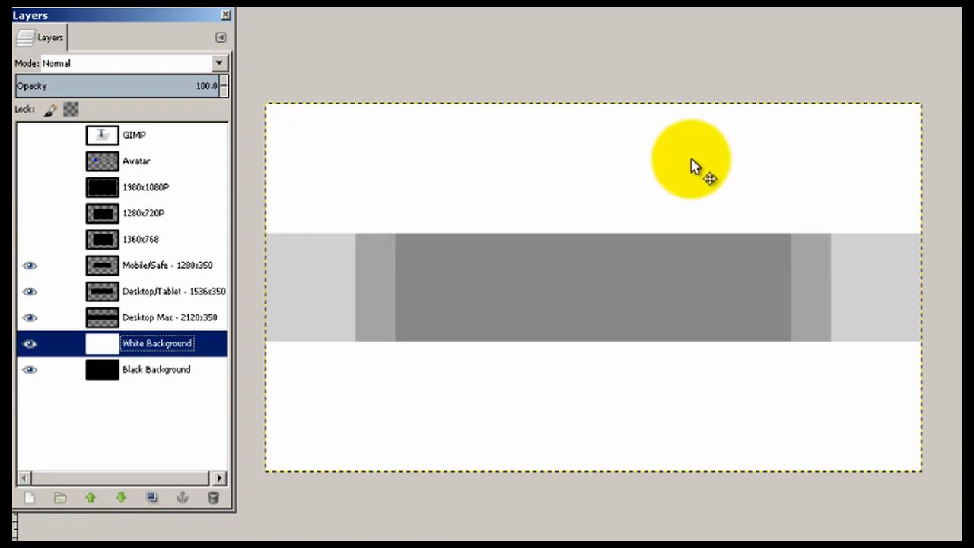
left_click_drag(691, 160, 542, 286)
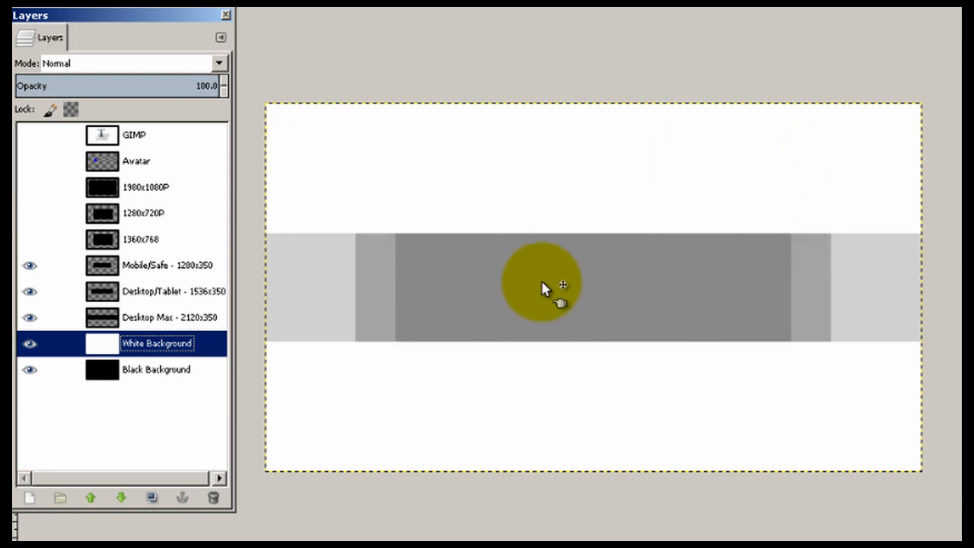
Step: Hide the Tablet and Desktop guide bands, leaving the white background with the 1280x720P layer
left_click_drag(541, 286, 592, 292)
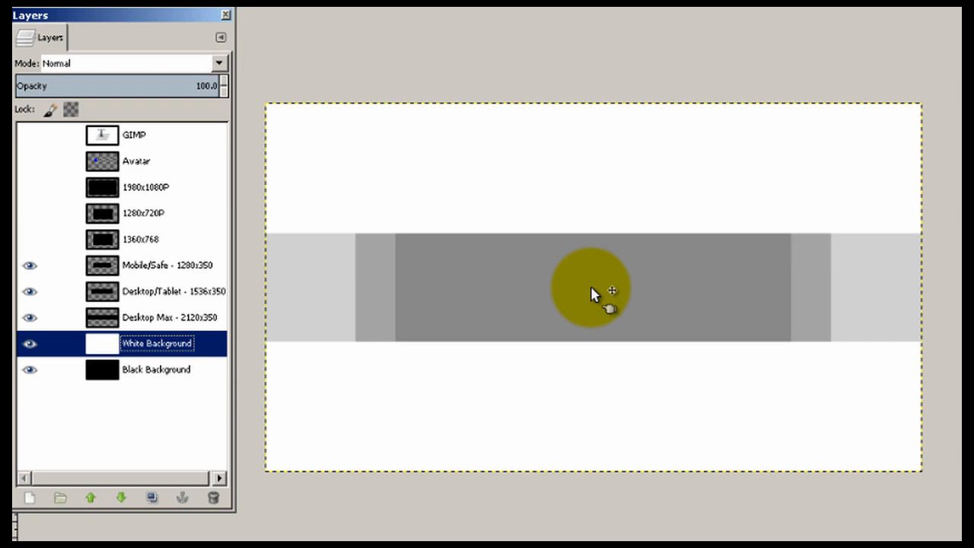
left_click_drag(590, 293, 327, 149)
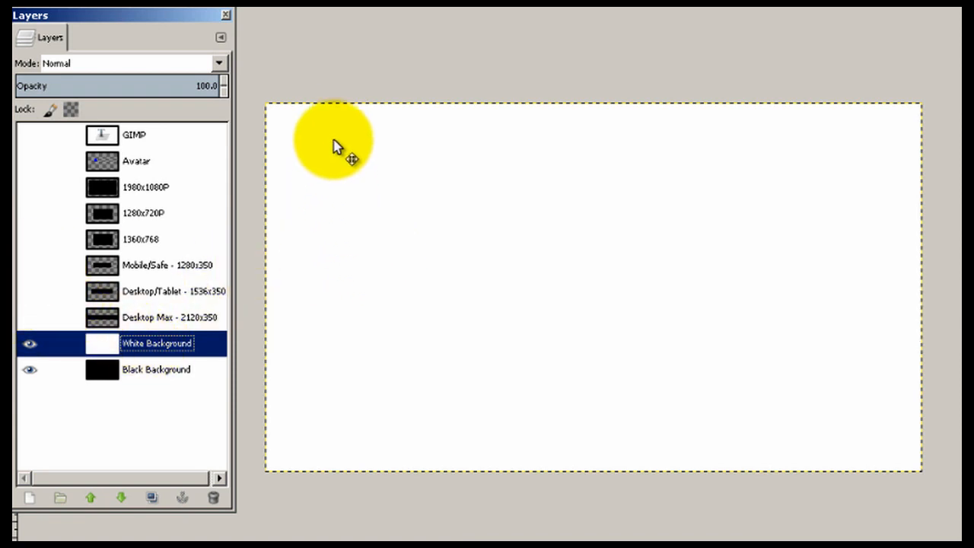
left_click_drag(338, 140, 444, 398)
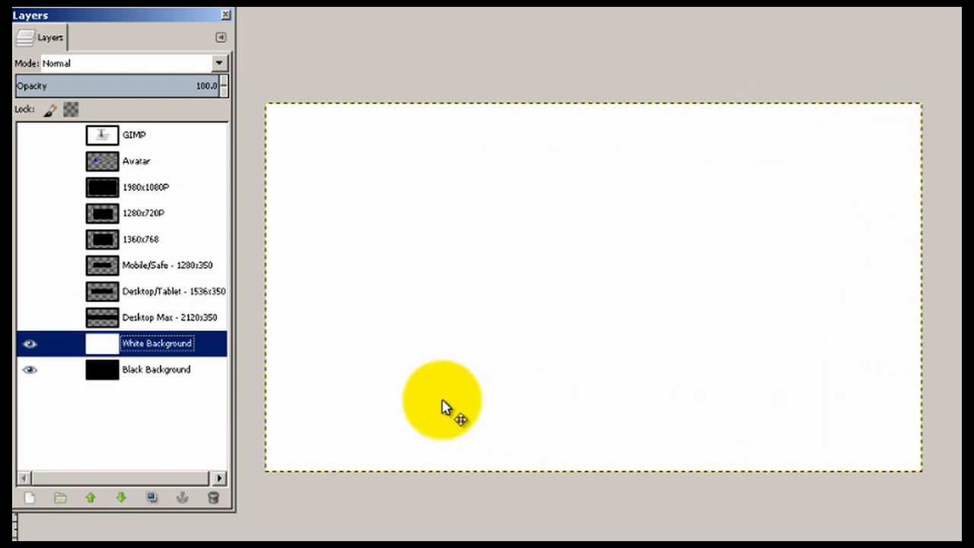
left_click_drag(440, 402, 458, 271)
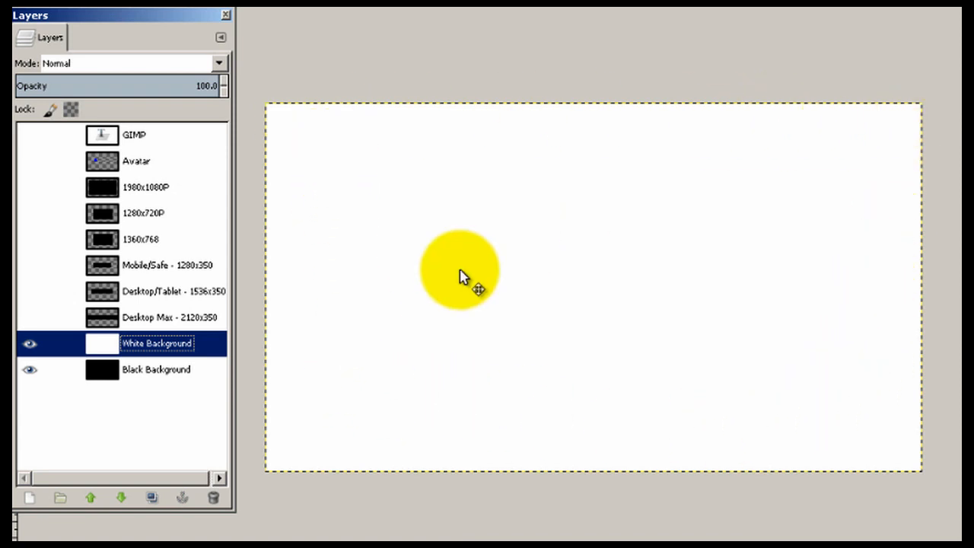
left_click_drag(458, 270, 281, 114)
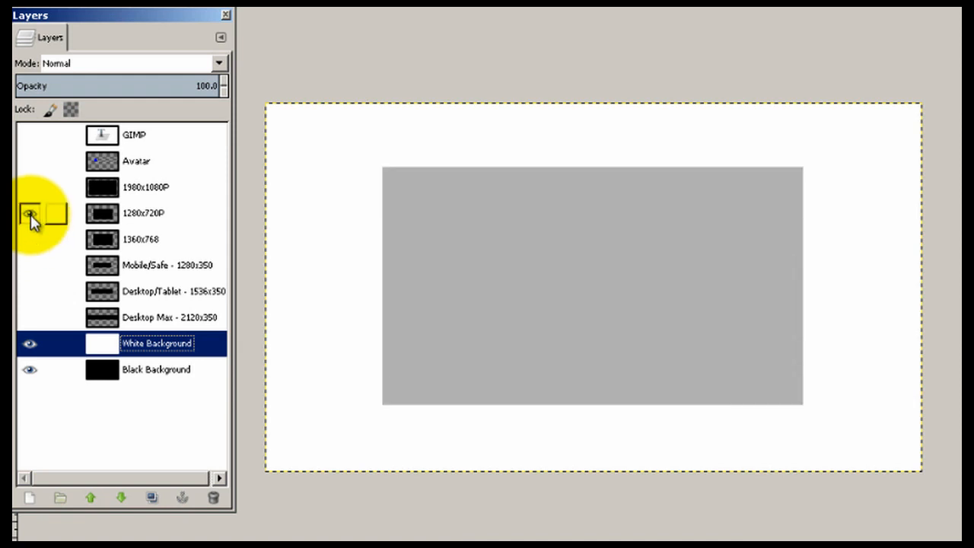
Step: Hide the 1280x720P area, then show and hide the 1920x1080P area to preview it
left_click(31, 213)
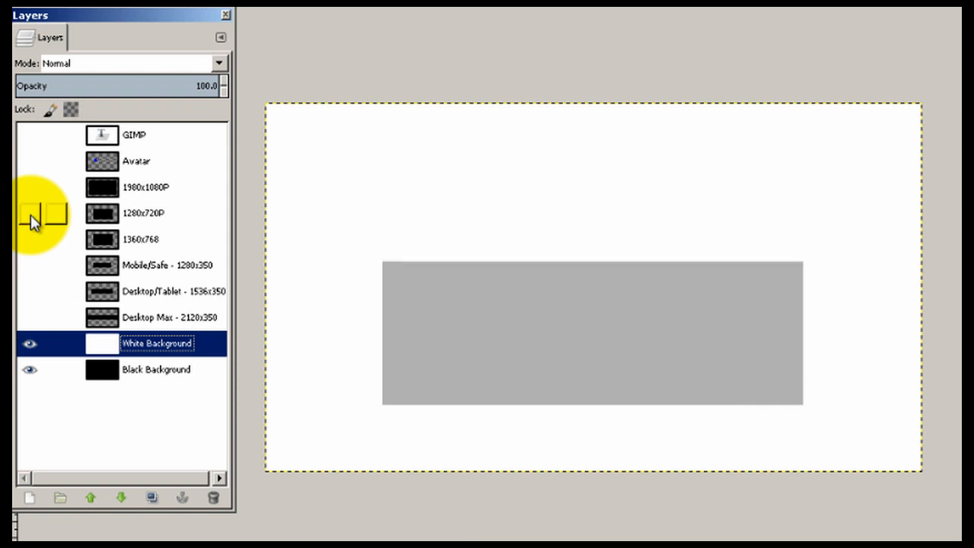
left_click(30, 187)
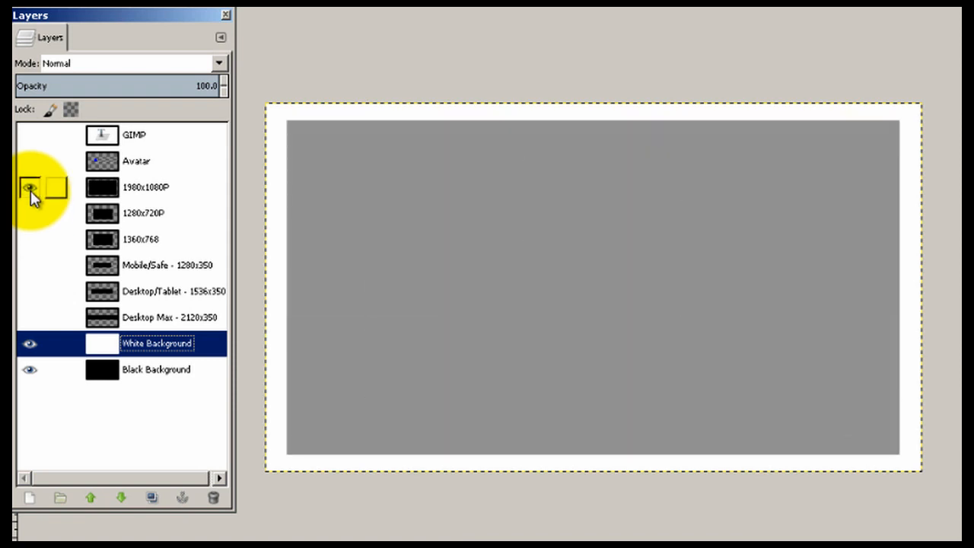
left_click(30, 187)
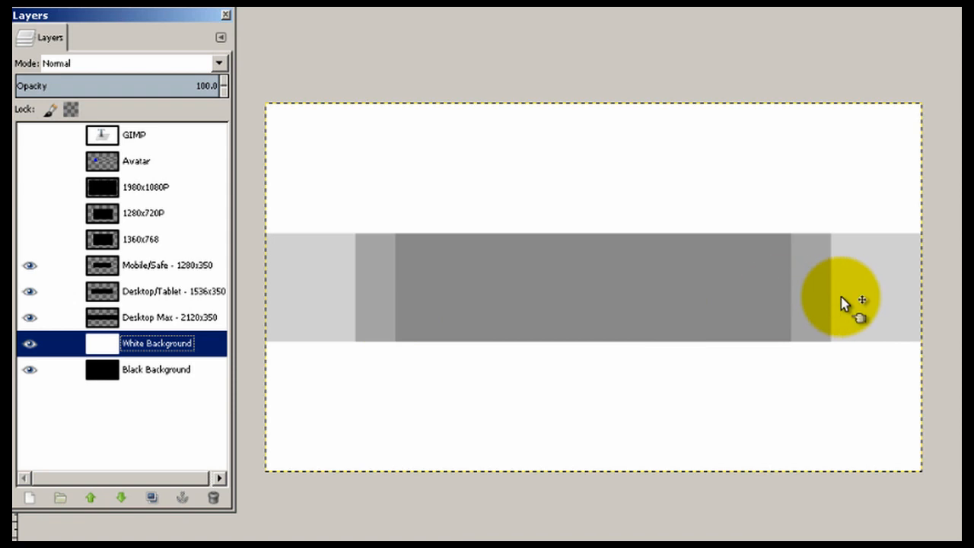
Step: Toggle the smaller guide bands and turn the Mobile/Safe - 1280x350 band back on
left_click_drag(840, 297, 347, 305)
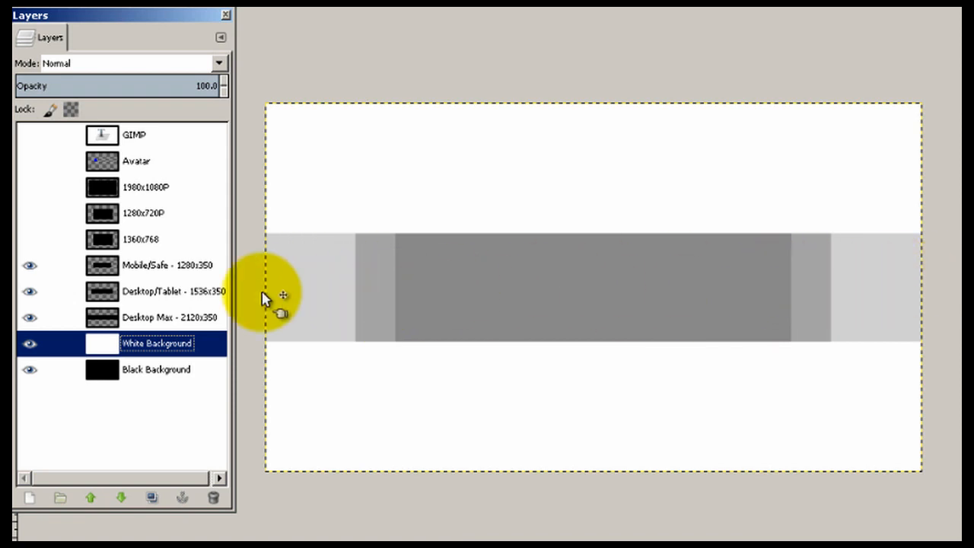
left_click(30, 265)
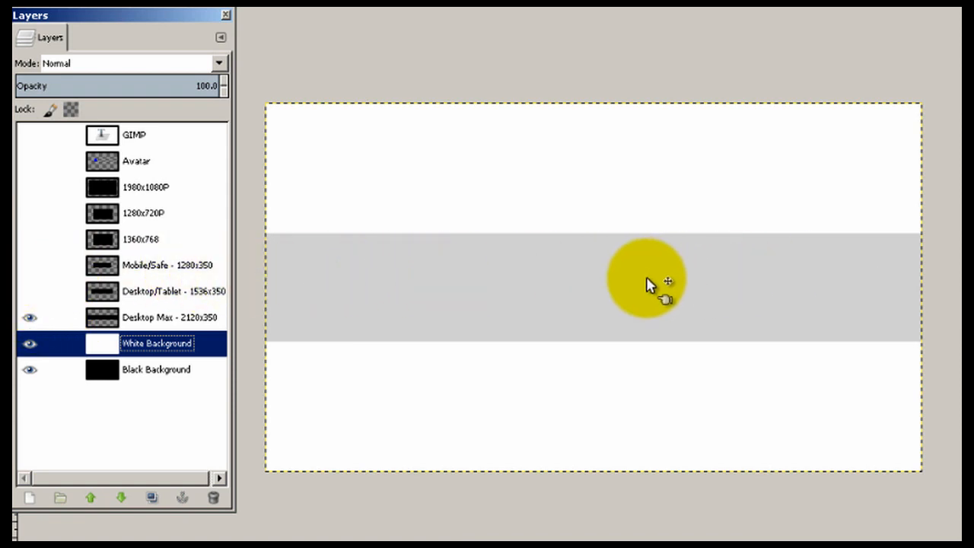
left_click_drag(646, 277, 684, 277)
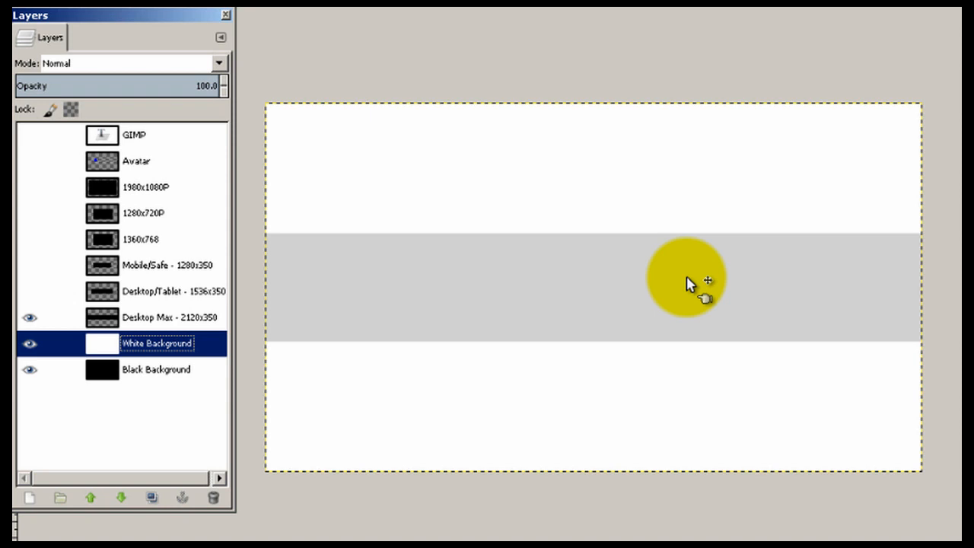
left_click_drag(684, 276, 875, 267)
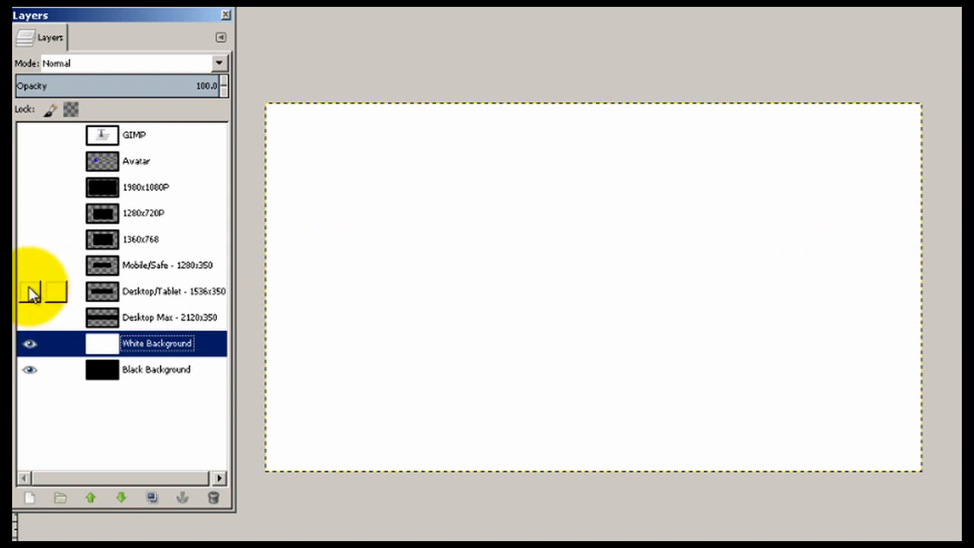
left_click(30, 265)
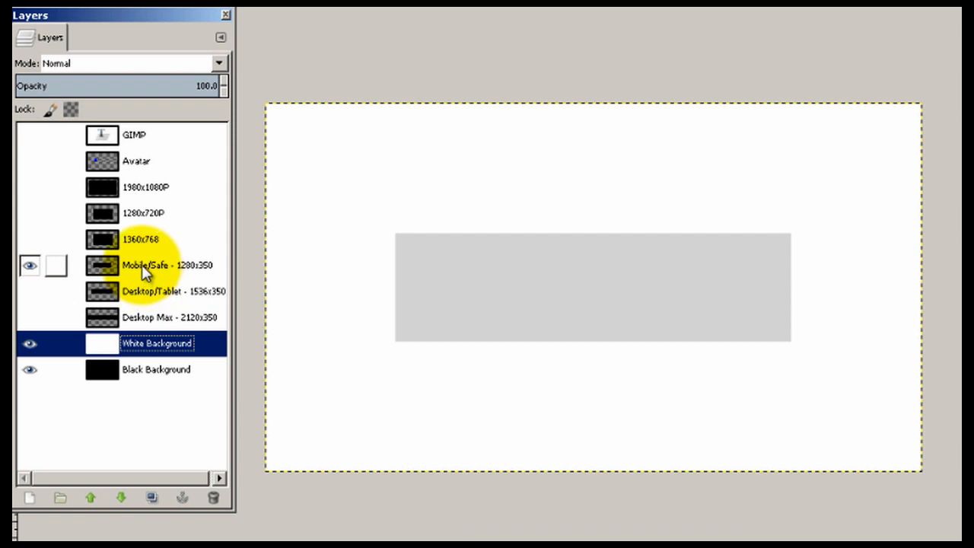
mouse_move(155, 271)
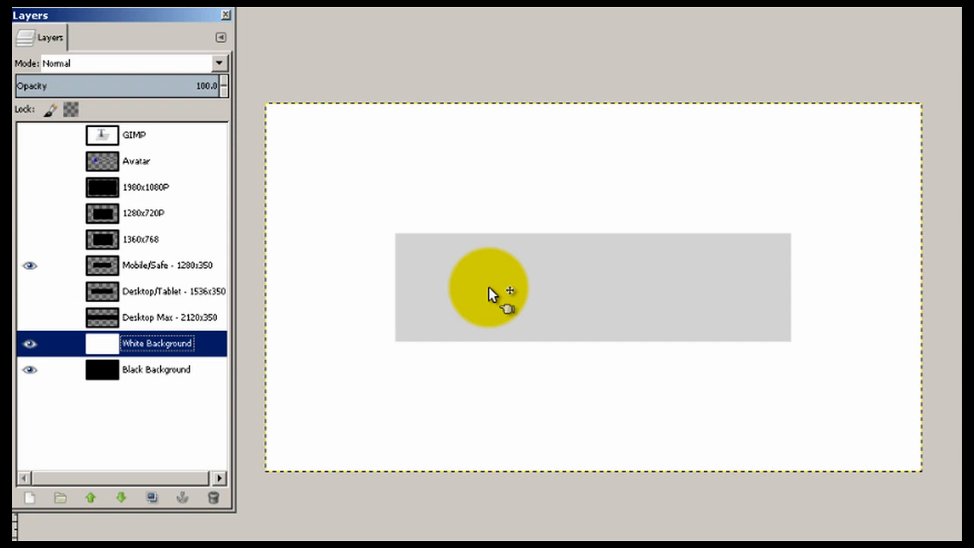
Step: Hide the Desktop Max and Desktop/Tablet bands so only Mobile/Safe 1280x350 shows
left_click_drag(487, 289, 639, 295)
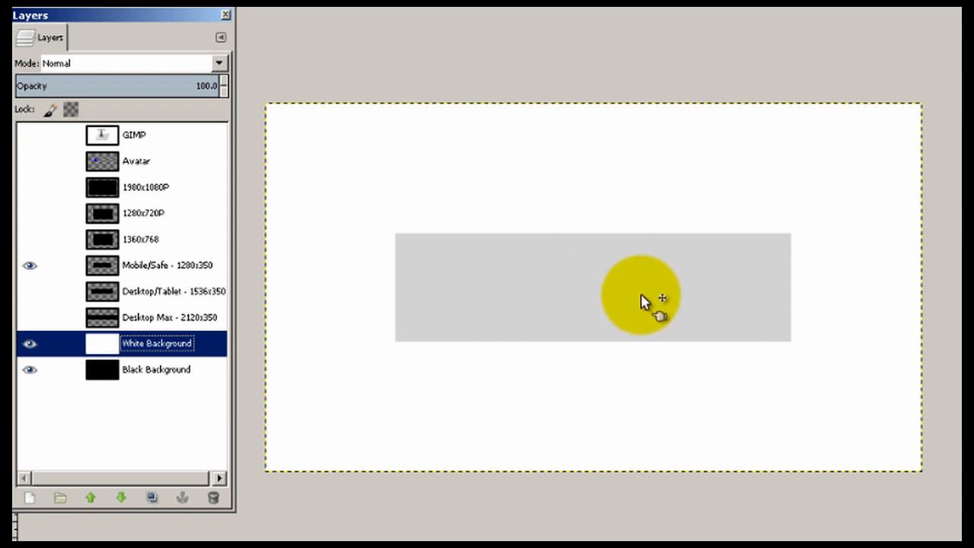
left_click_drag(642, 296, 596, 295)
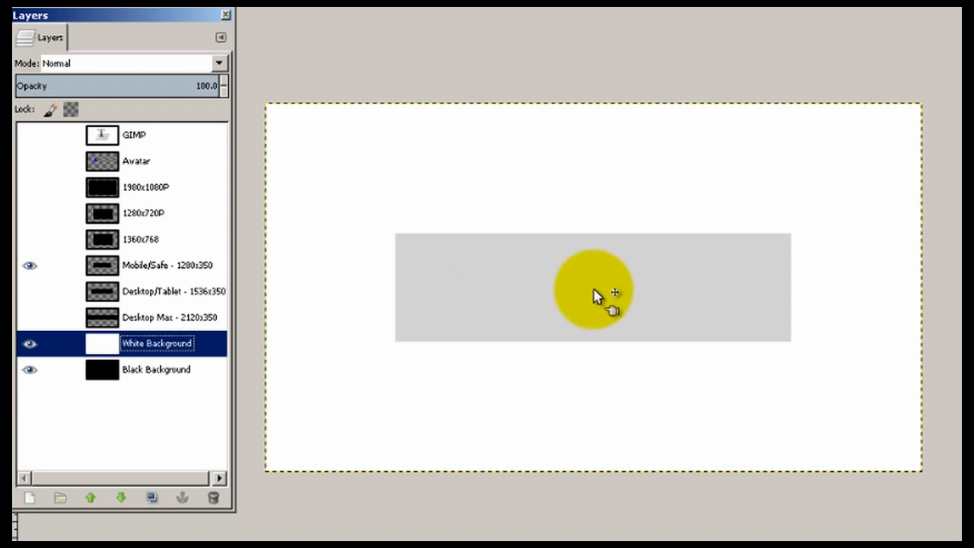
left_click_drag(593, 292, 642, 282)
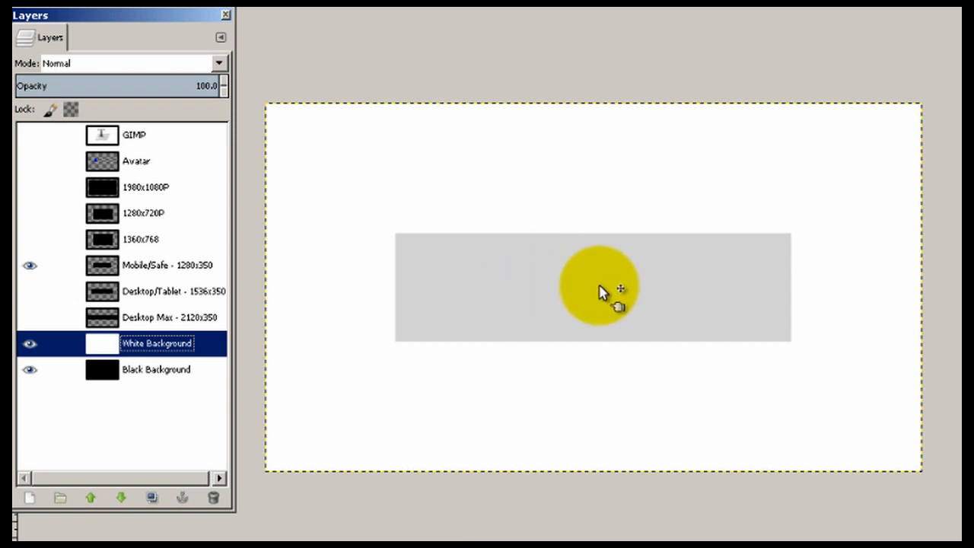
left_click_drag(596, 289, 837, 256)
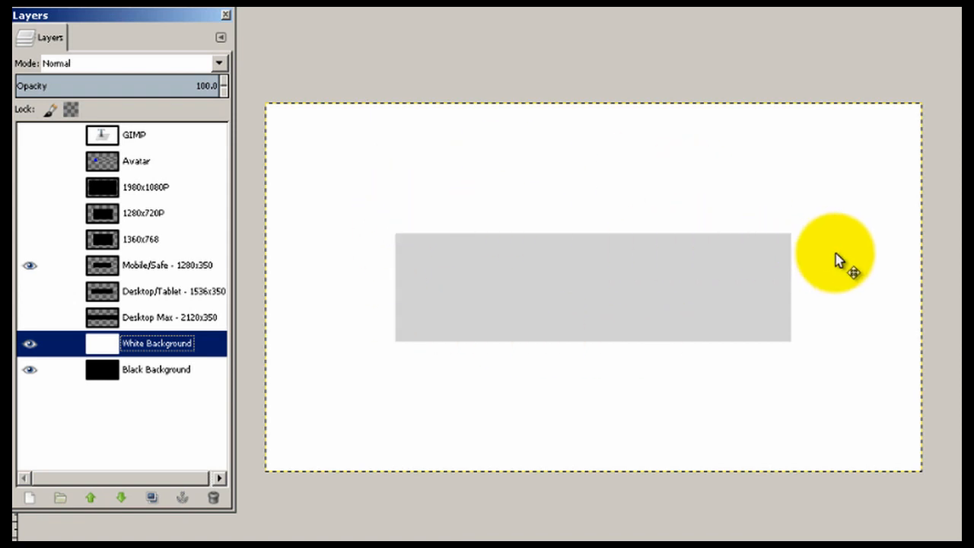
left_click_drag(835, 256, 541, 283)
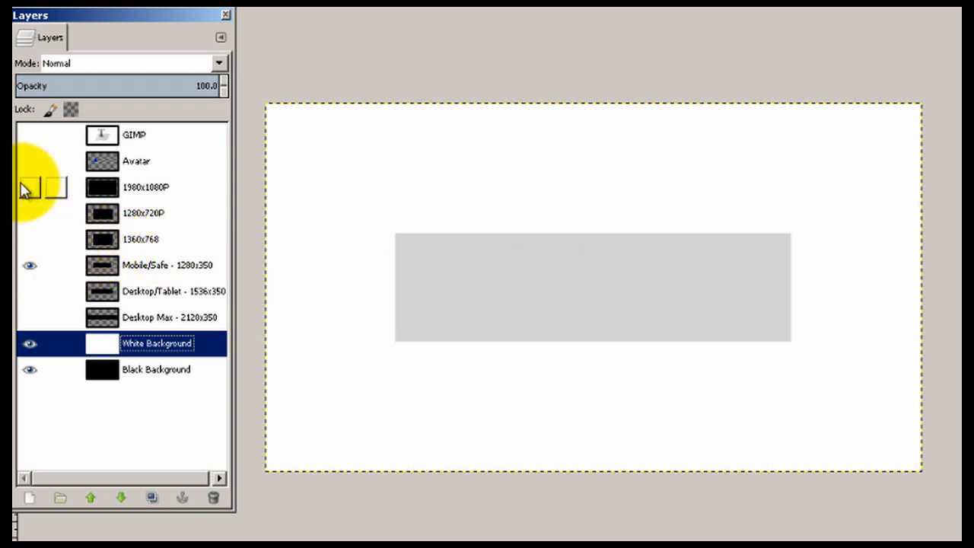
mouse_move(24, 174)
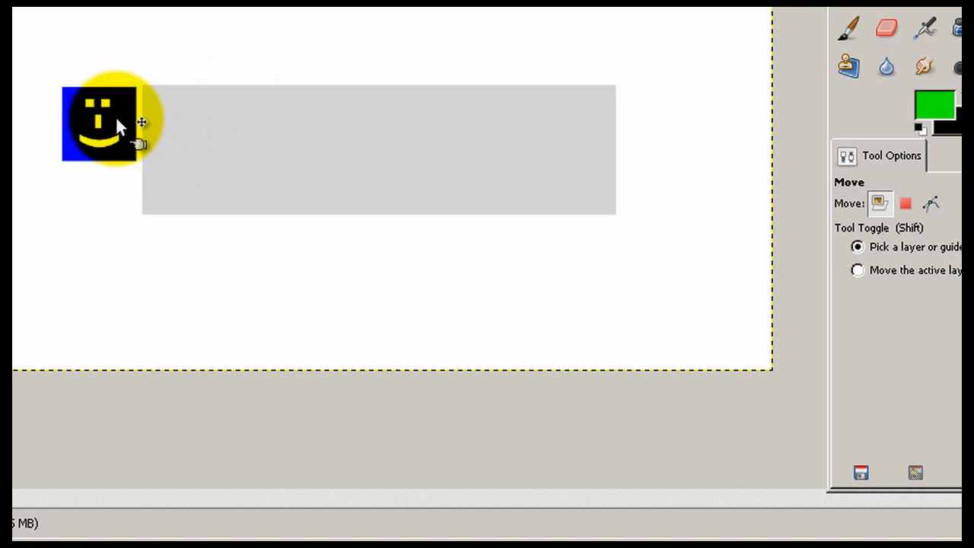
Step: Drag the avatar to the gray band's top-left and slightly left past its edge
left_click_drag(104, 121, 180, 255)
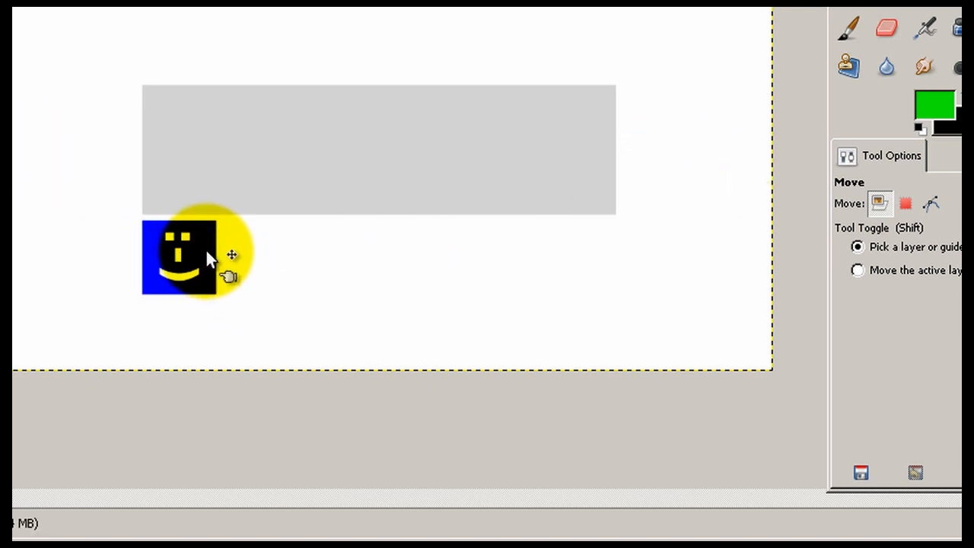
left_click_drag(210, 256, 234, 186)
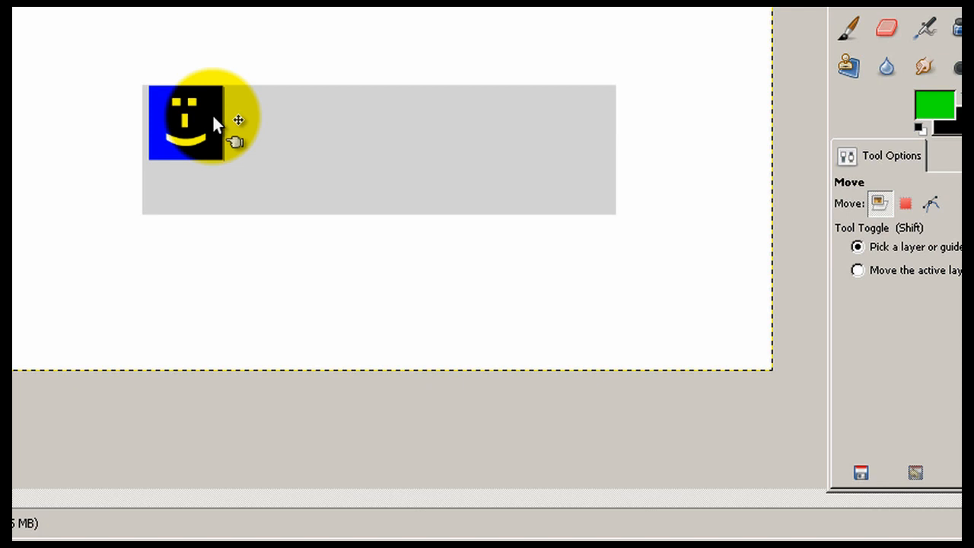
left_click_drag(216, 122, 185, 134)
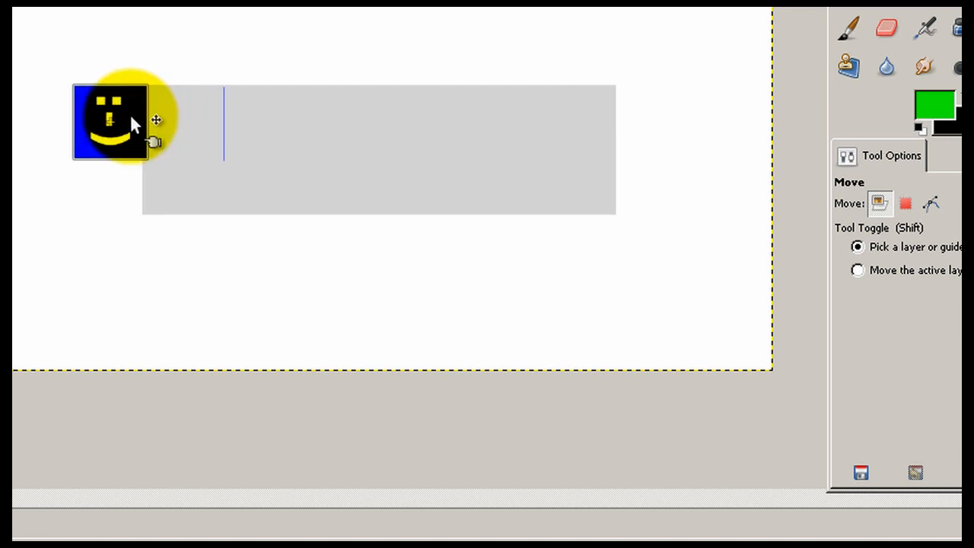
left_click_drag(134, 121, 122, 122)
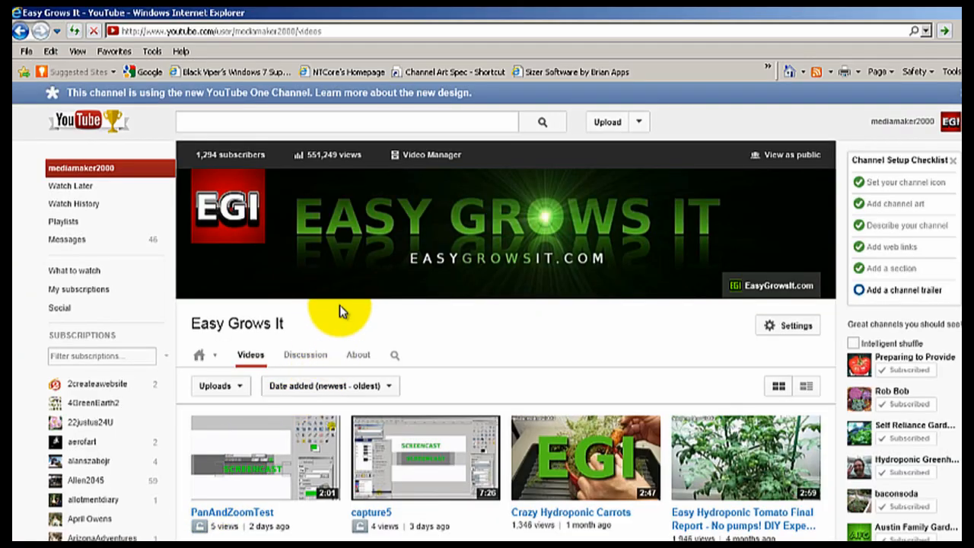
mouse_move(359, 225)
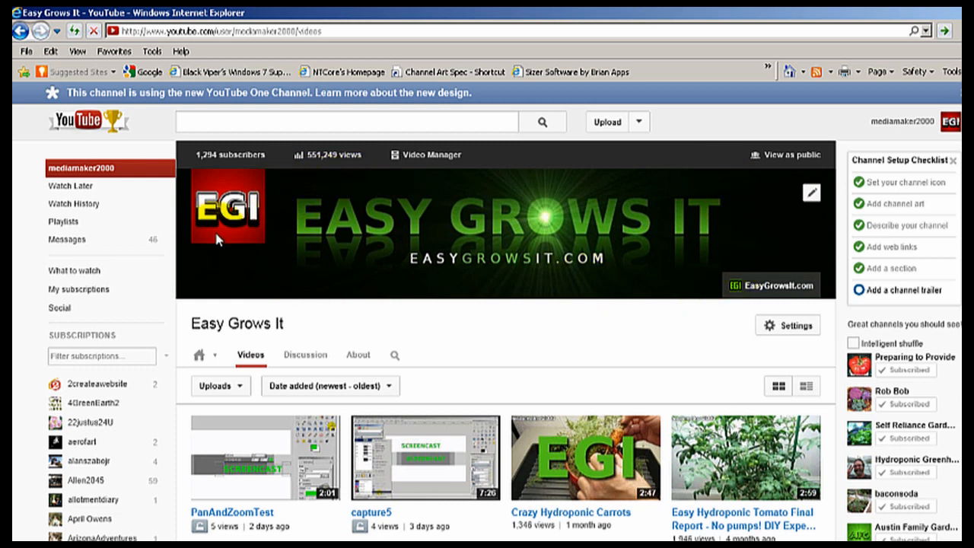
mouse_move(727, 190)
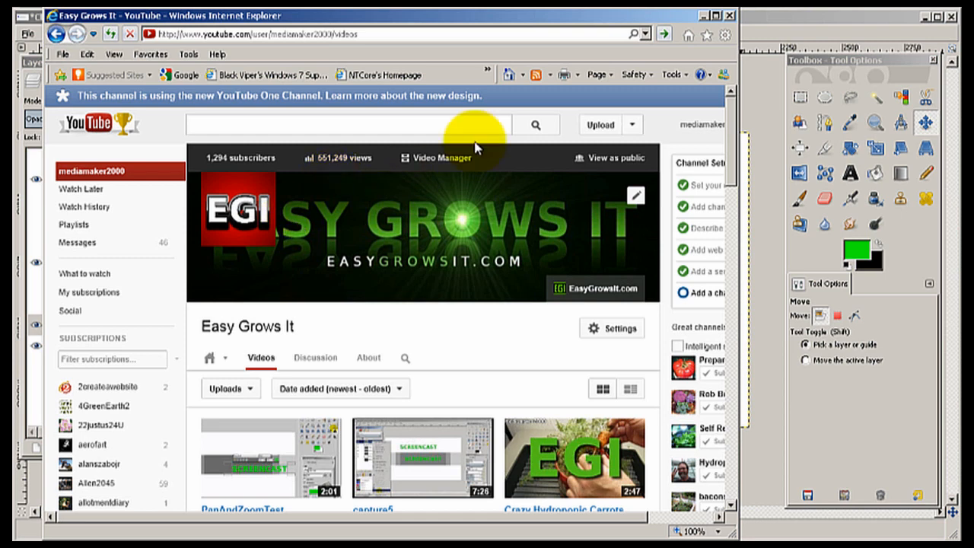
mouse_move(364, 197)
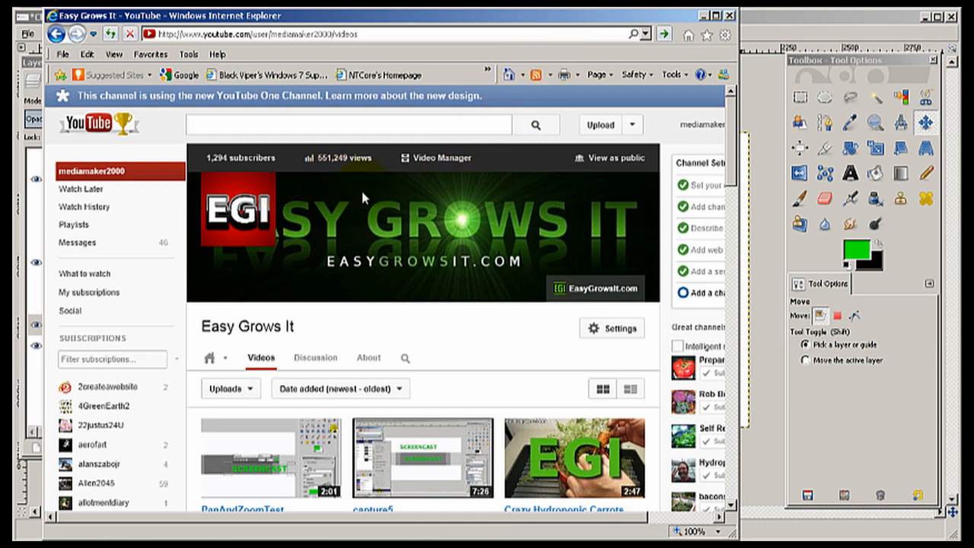
mouse_move(487, 34)
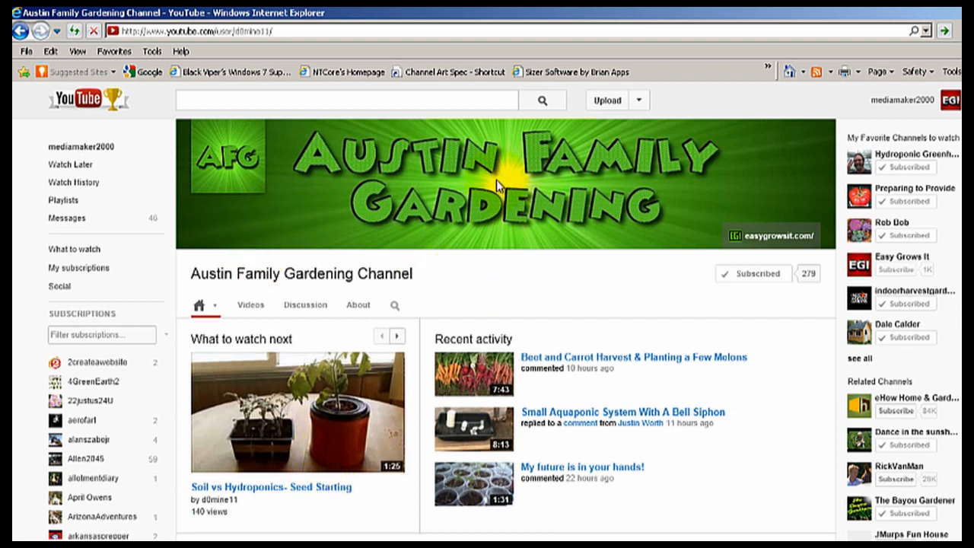
mouse_move(818, 140)
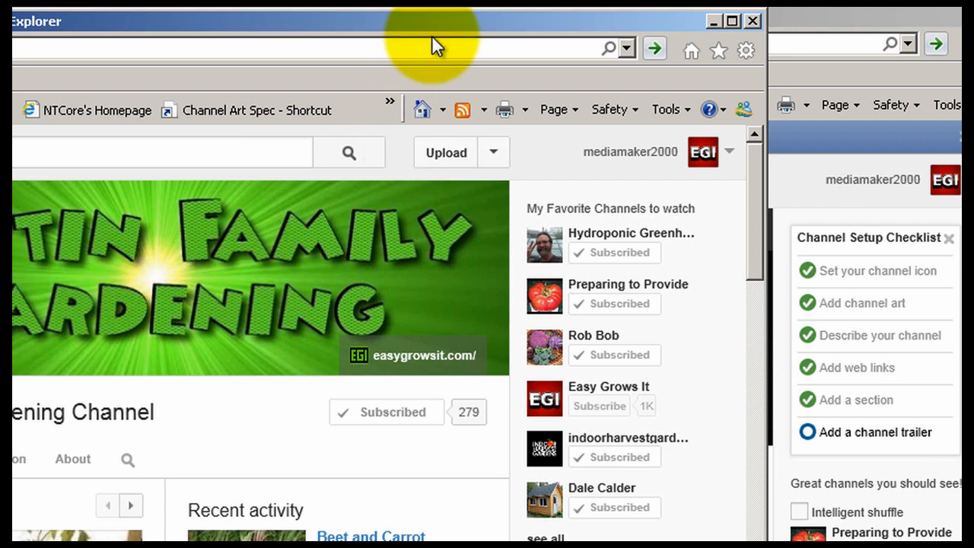
mouse_move(472, 29)
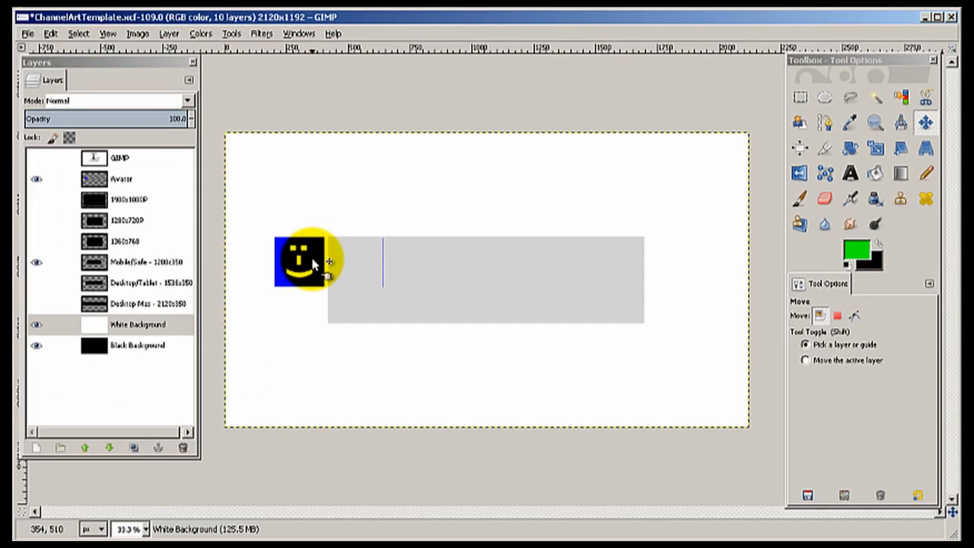
Step: Try the avatar at several spots inside and just left of the gray band
left_click_drag(301, 261, 365, 262)
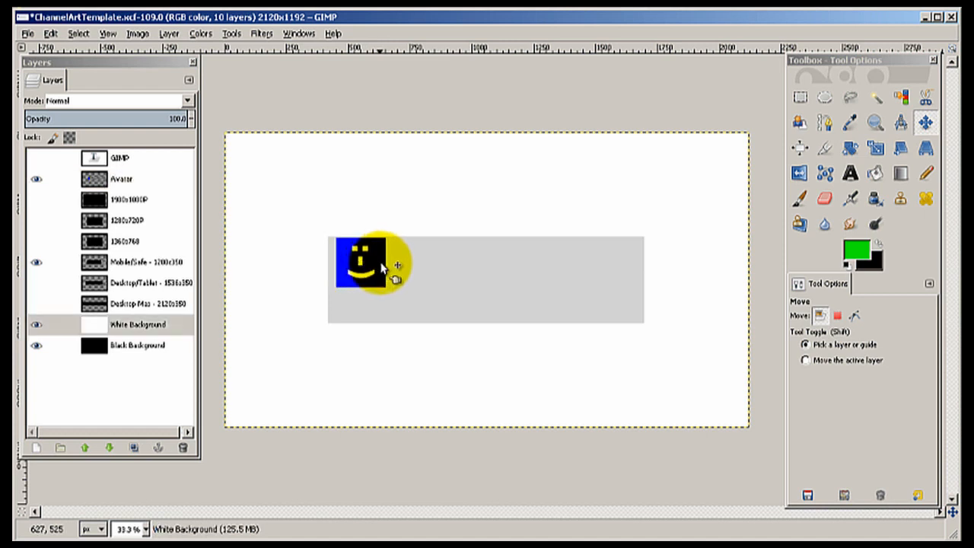
left_click_drag(383, 262, 429, 270)
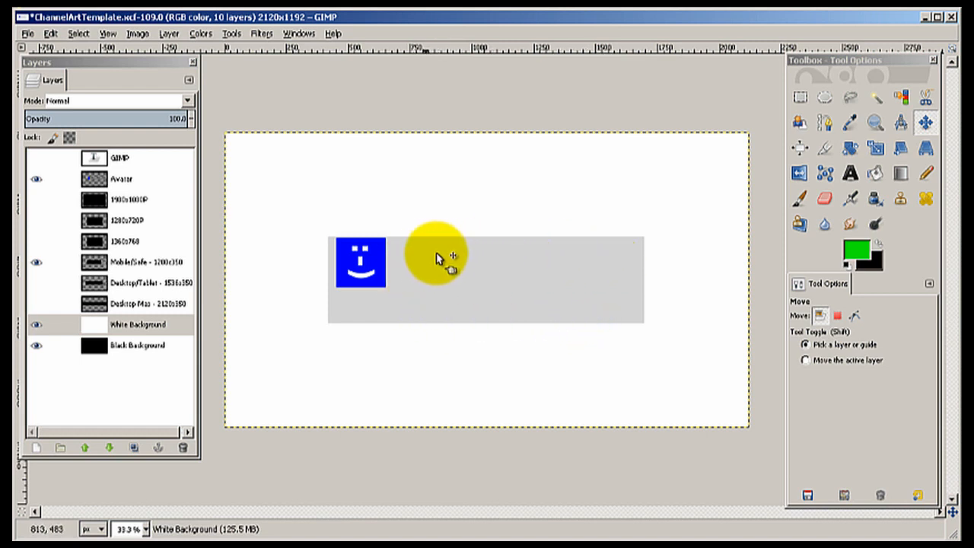
left_click_drag(438, 255, 368, 258)
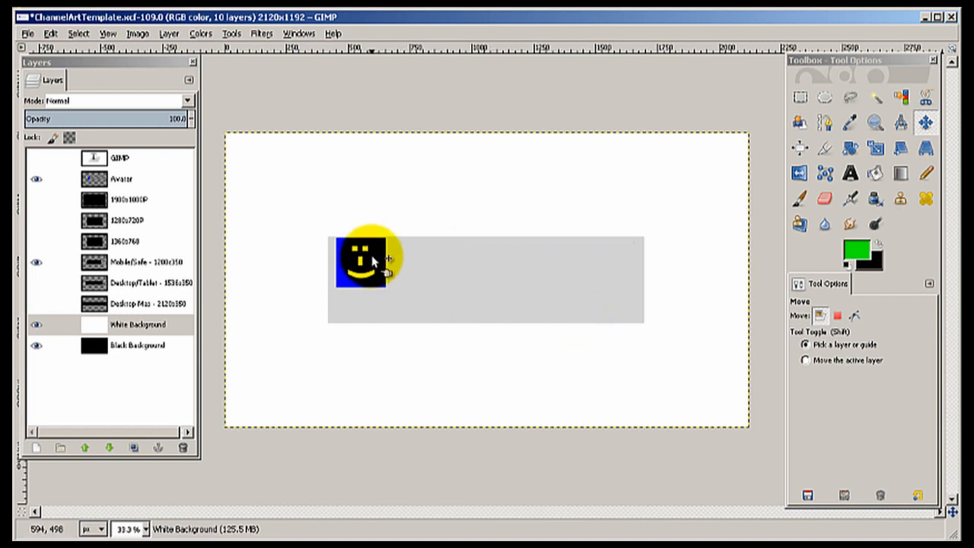
left_click_drag(373, 259, 398, 277)
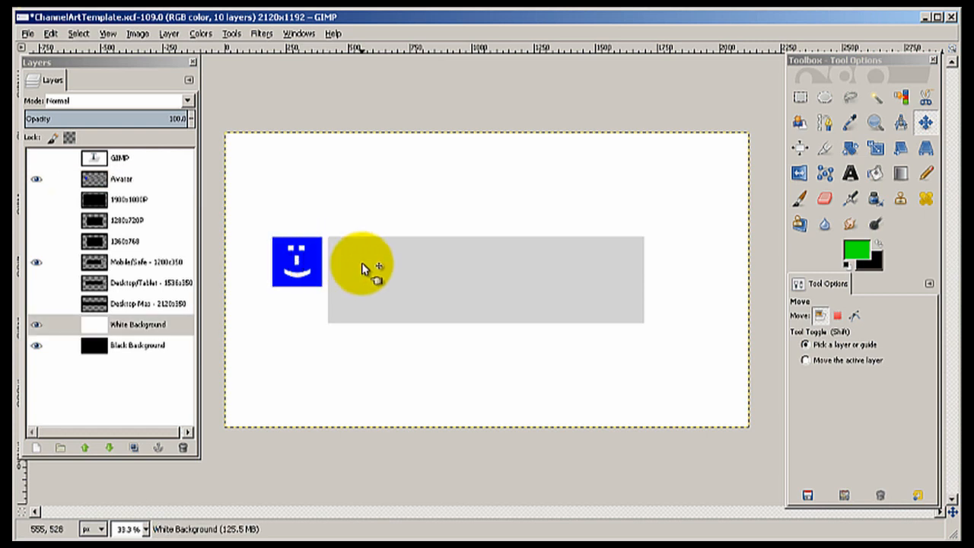
Step: Hide the Avatar layer so only the Mobile/Safe 1280x350 band remains
left_click_drag(373, 270, 244, 270)
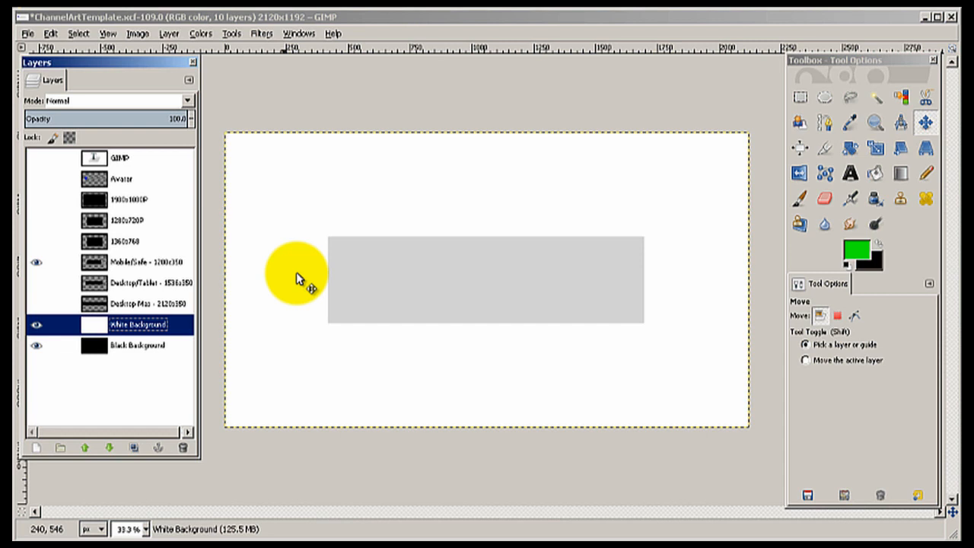
left_click_drag(296, 276, 297, 210)
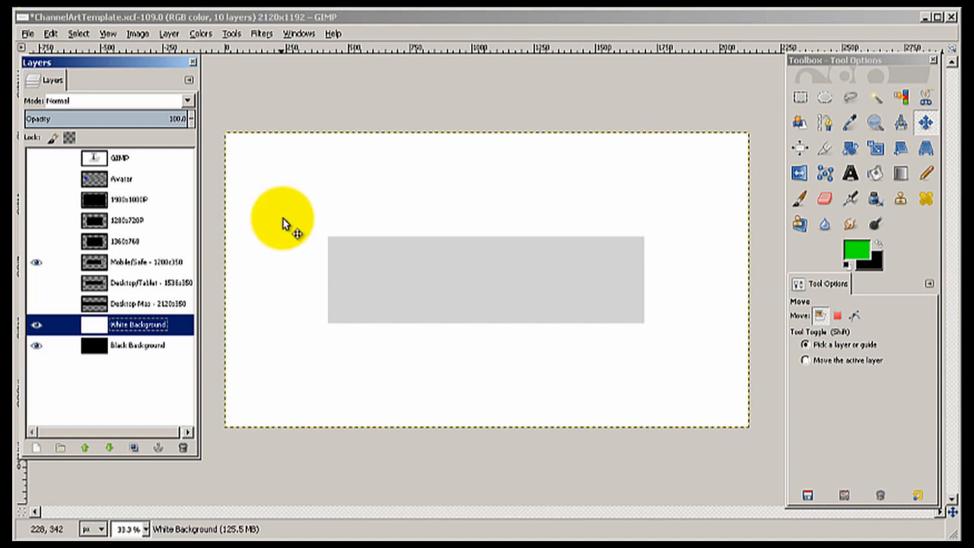
left_click_drag(286, 221, 448, 271)
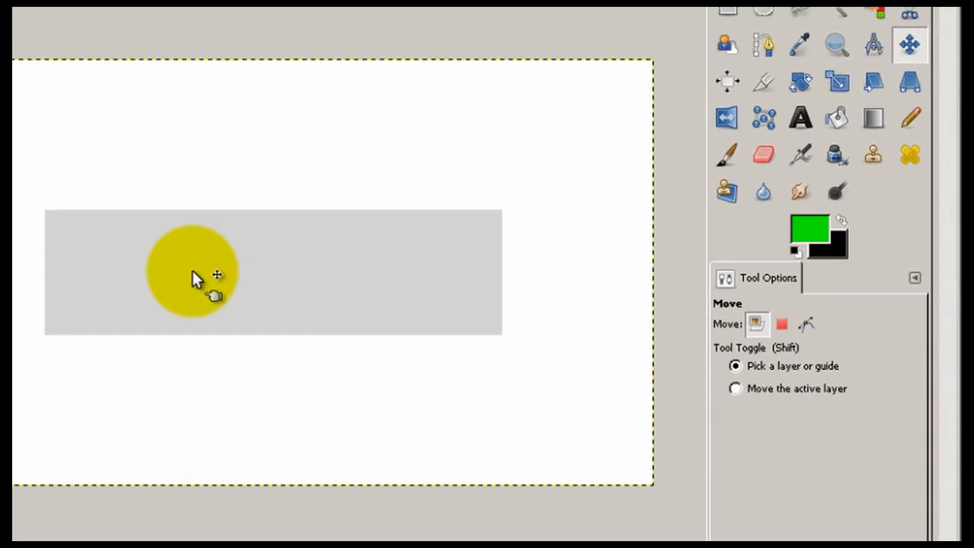
Step: Switch to the Text tool and check the foreground colour
left_click_drag(195, 274, 388, 259)
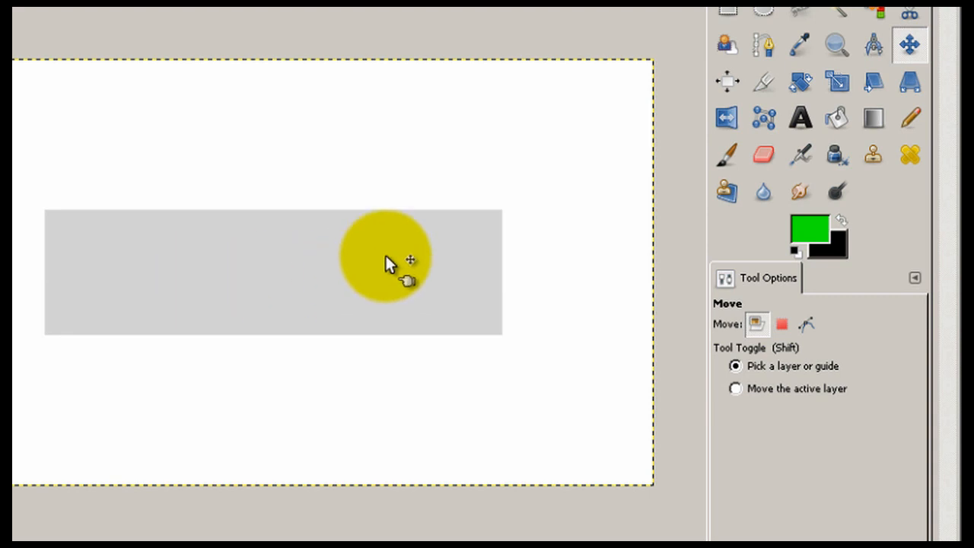
left_click(800, 117)
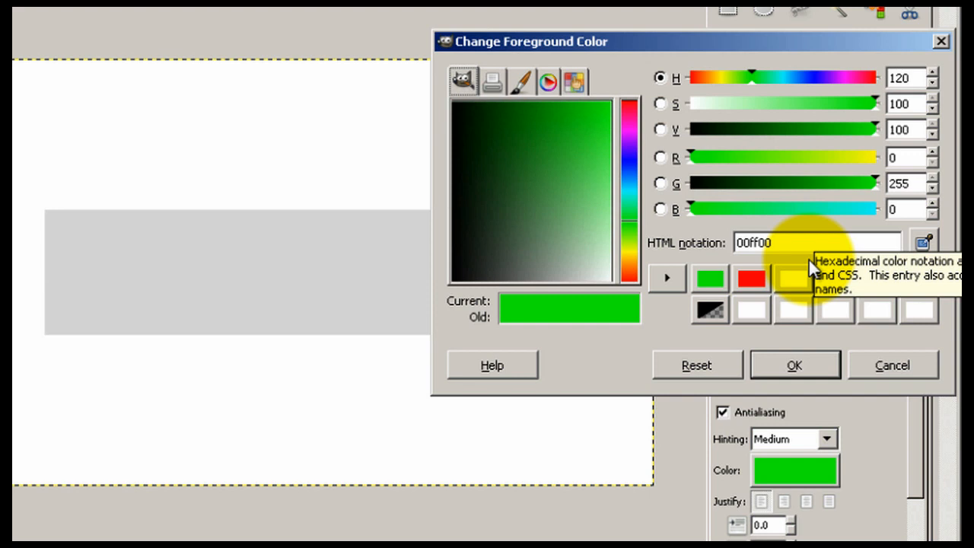
left_click(794, 365)
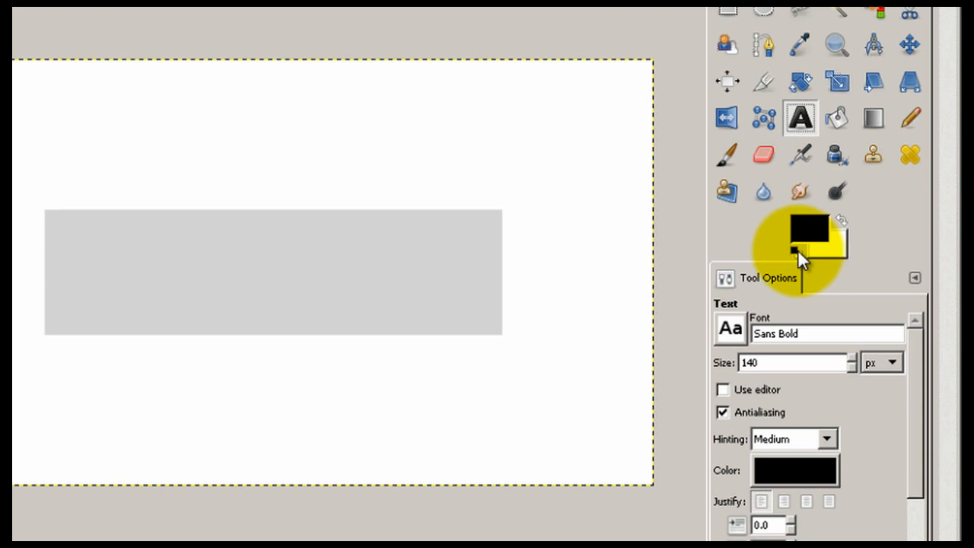
Step: Set the foreground colour to red for the new text
left_click(840, 221)
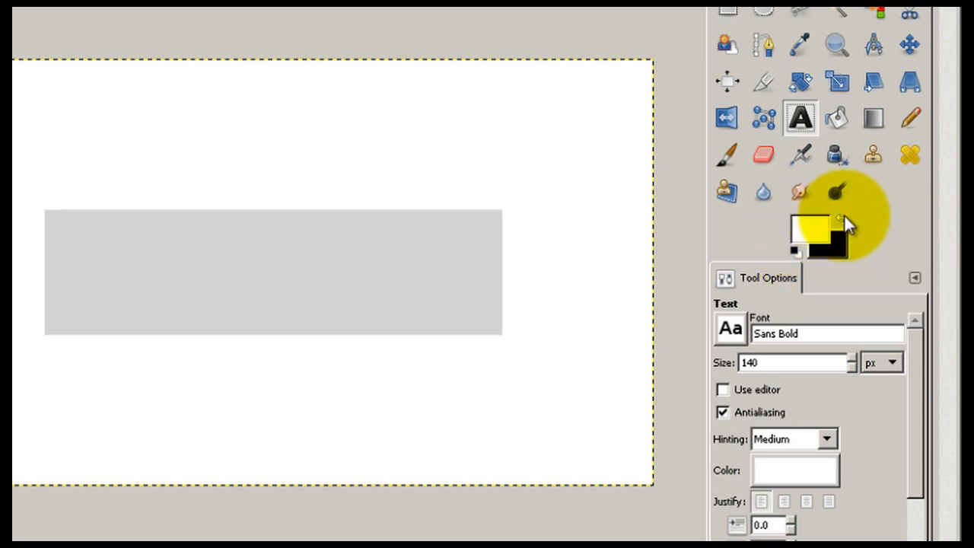
left_click(840, 219)
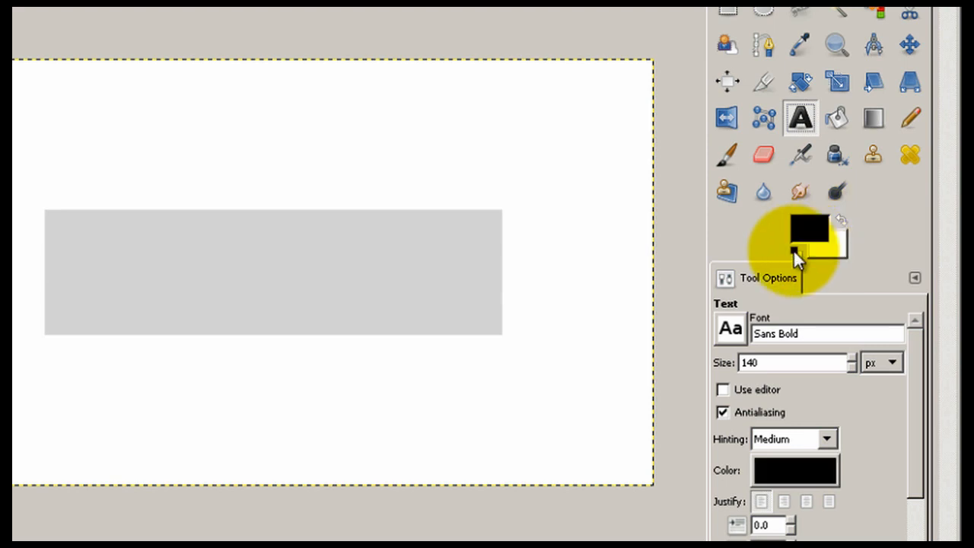
left_click(808, 226)
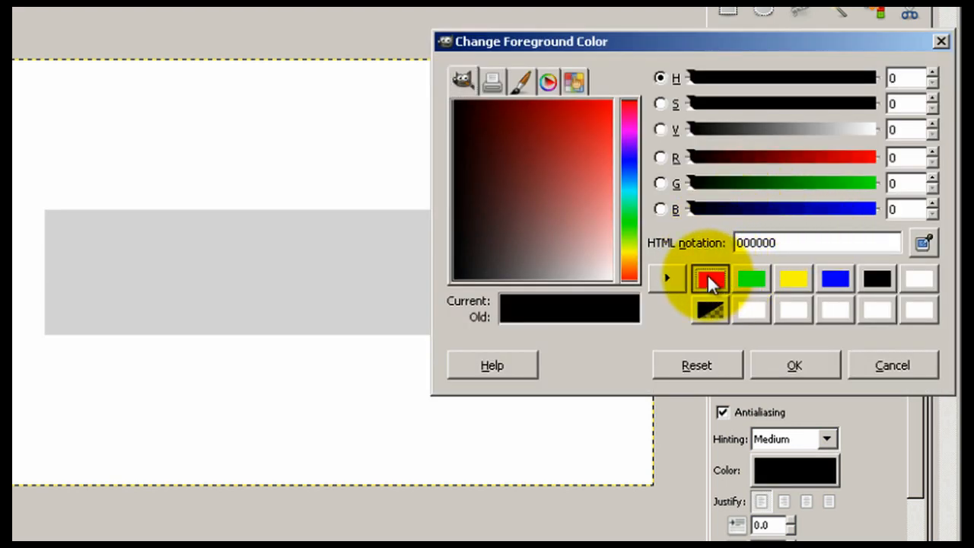
left_click(794, 365)
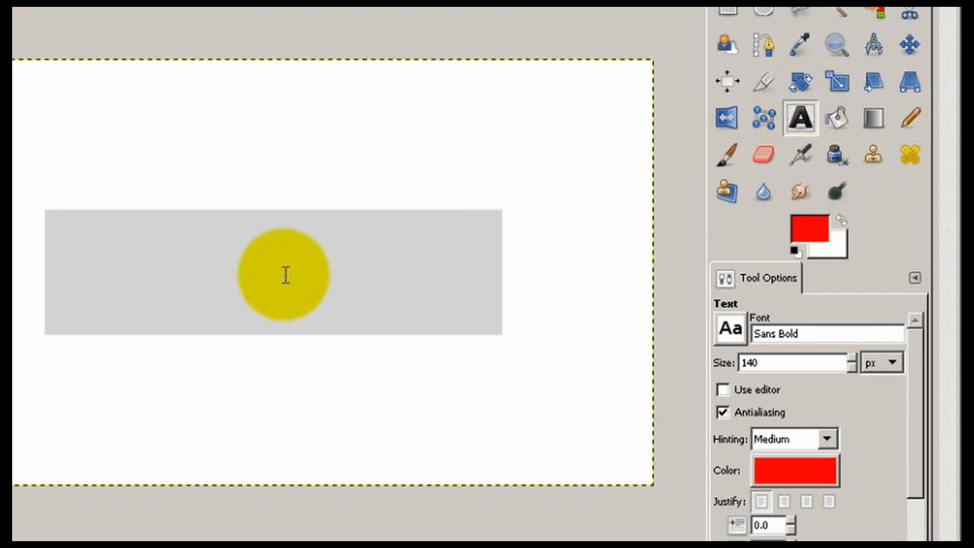
Step: Create a red 'Ladybug' text layer inside the gray banner band
left_click(286, 273)
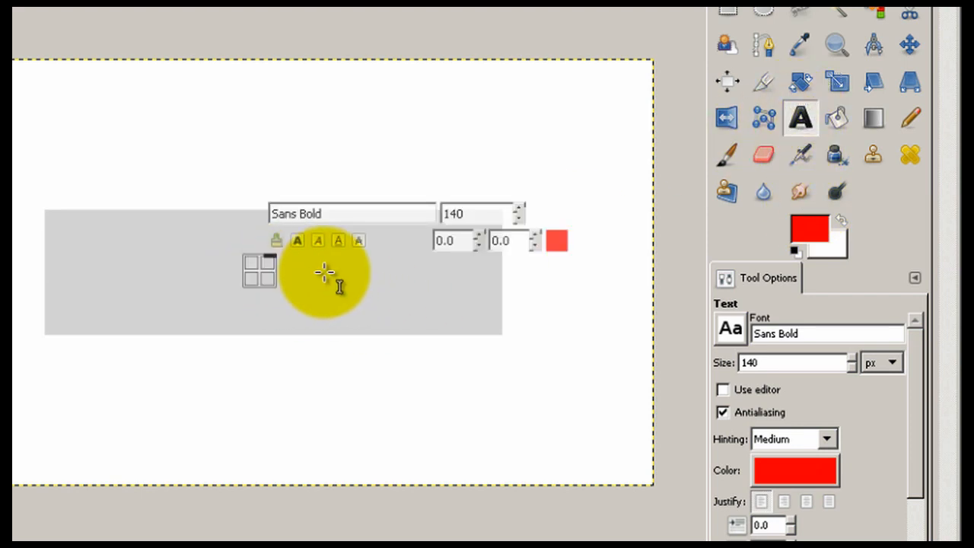
type("L")
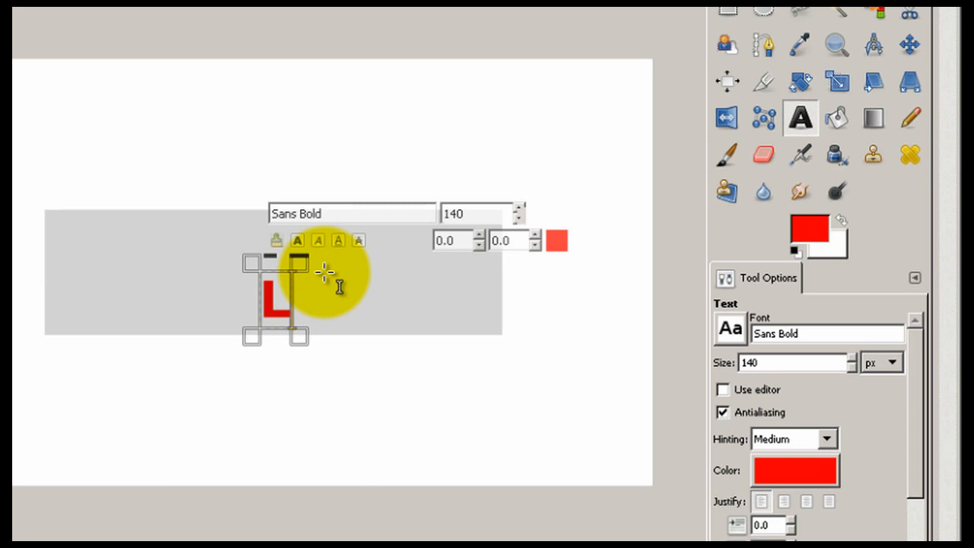
type("adyb ug")
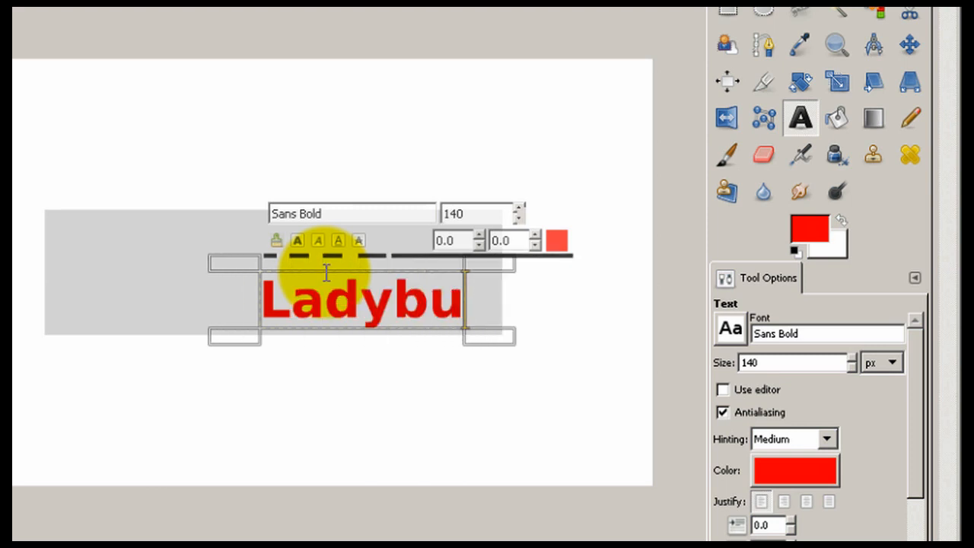
type("g")
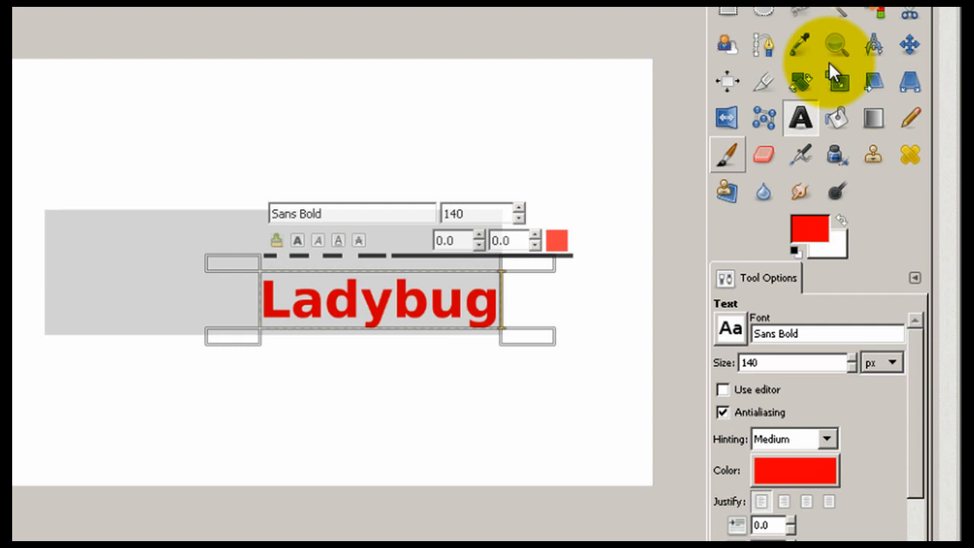
left_click(910, 42)
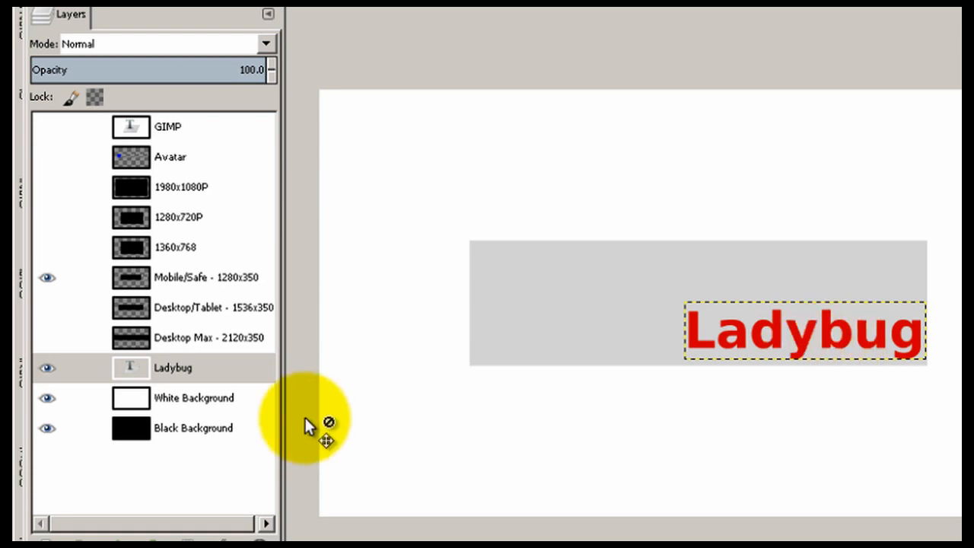
Step: Raise the Ladybug text layer to the top of the layer stack
left_click(173, 367)
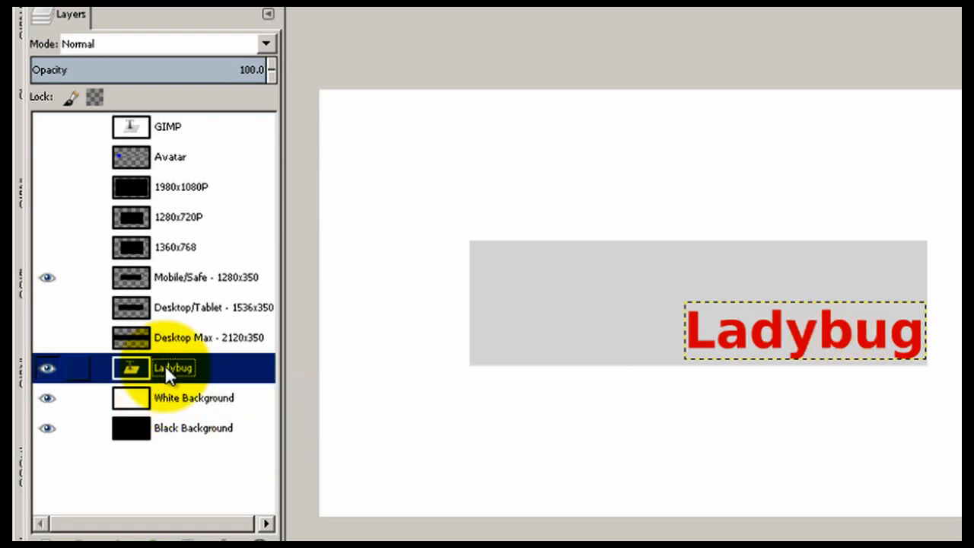
left_click(47, 366)
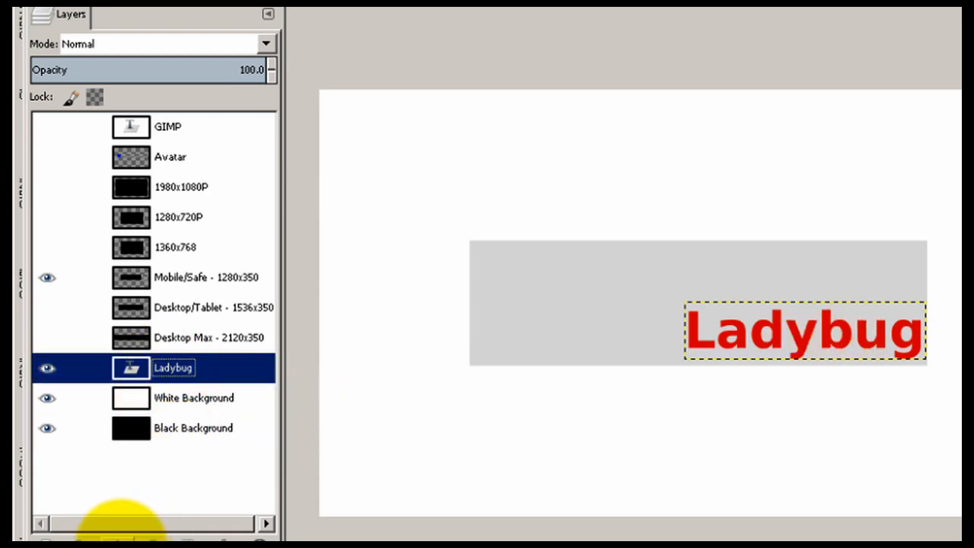
left_click(48, 277)
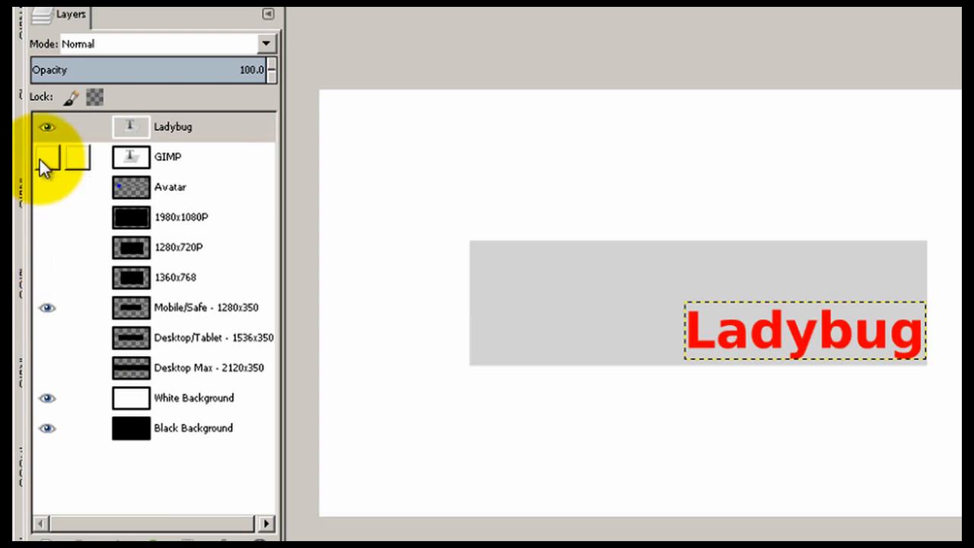
Step: Hide the GIMP placeholder text layer so only the red Ladybug text shows
left_click(46, 157)
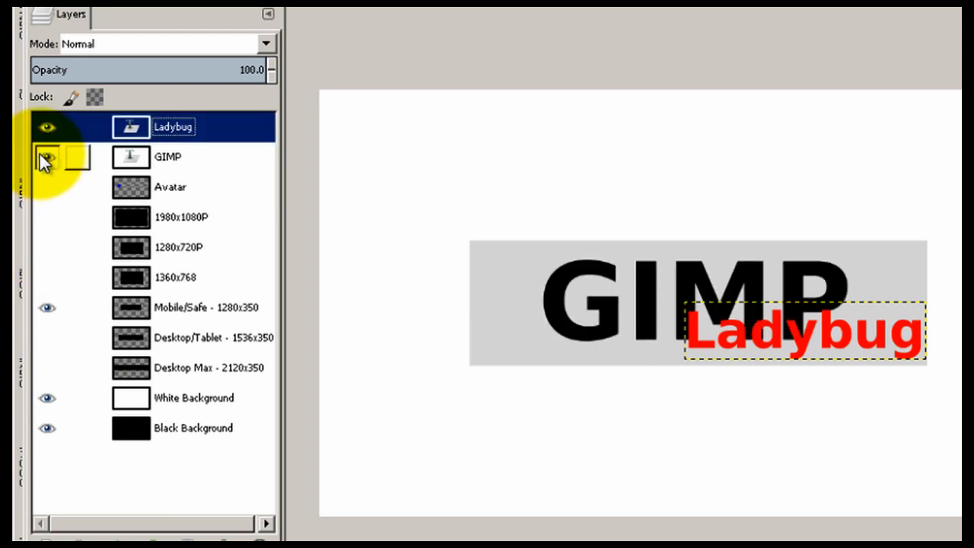
left_click(47, 156)
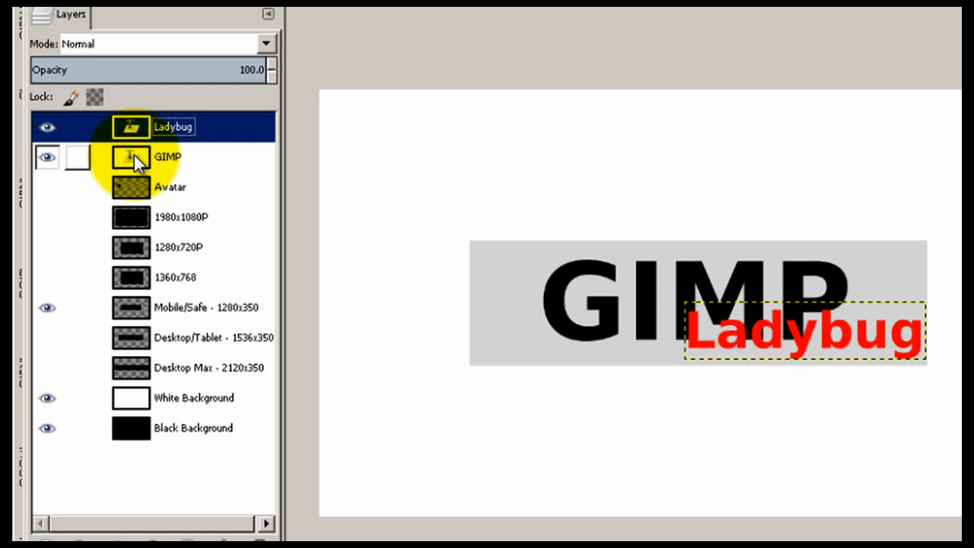
left_click(167, 157)
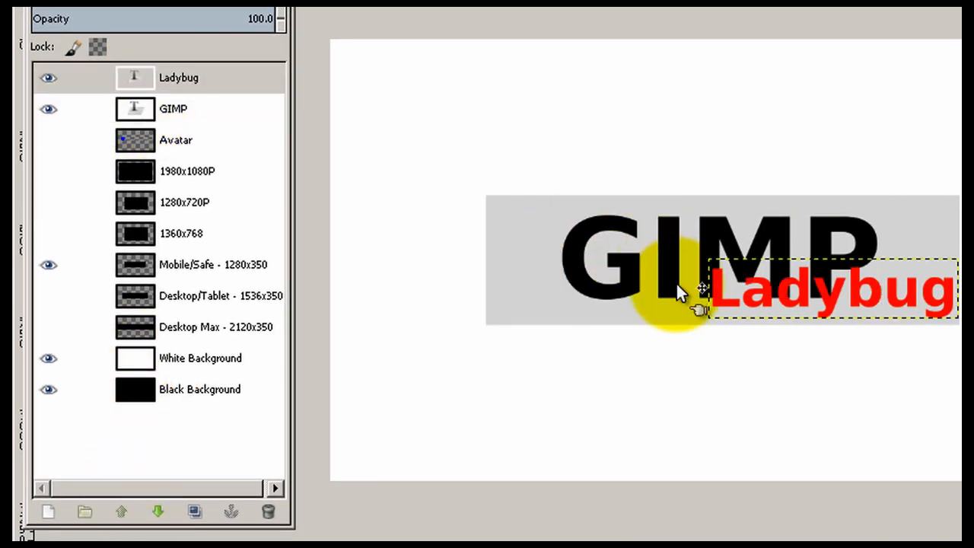
left_click(49, 109)
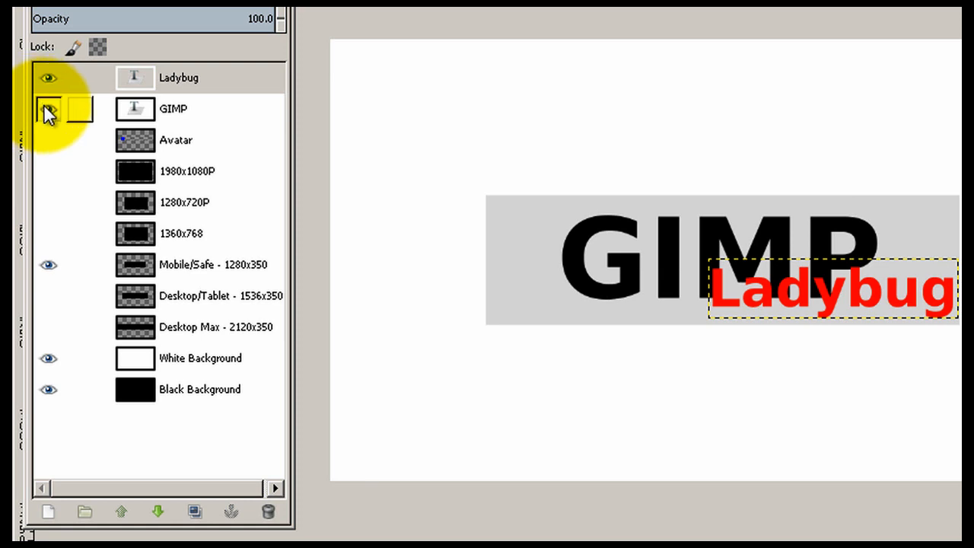
left_click(48, 110)
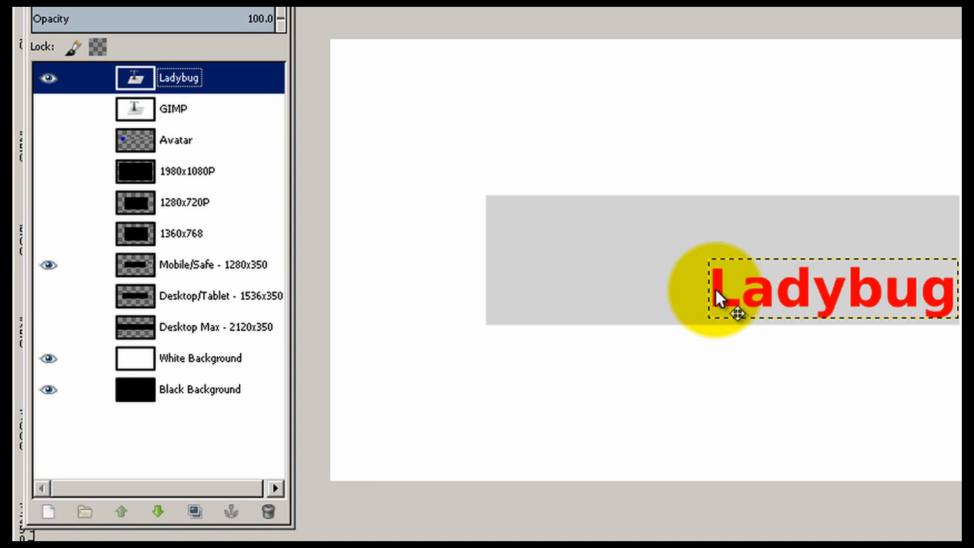
Step: Drag the Ladybug text around the band and settle it left-of-centre
left_click_drag(733, 292, 510, 266)
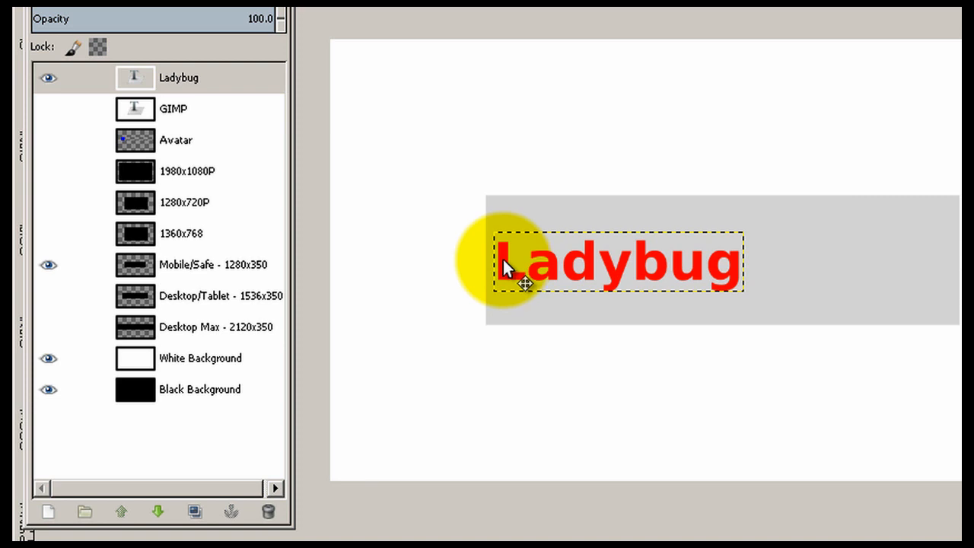
left_click_drag(517, 262, 551, 274)
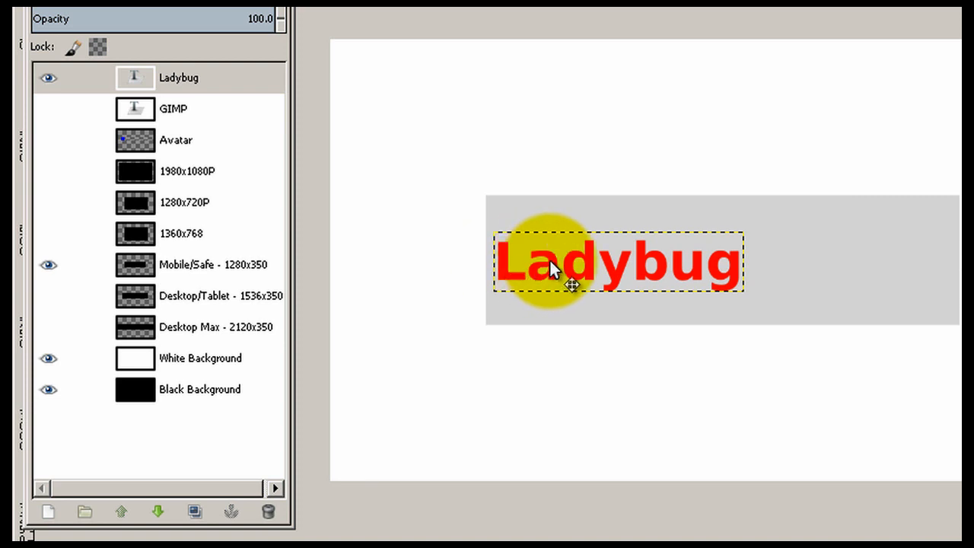
left_click_drag(551, 270, 658, 267)
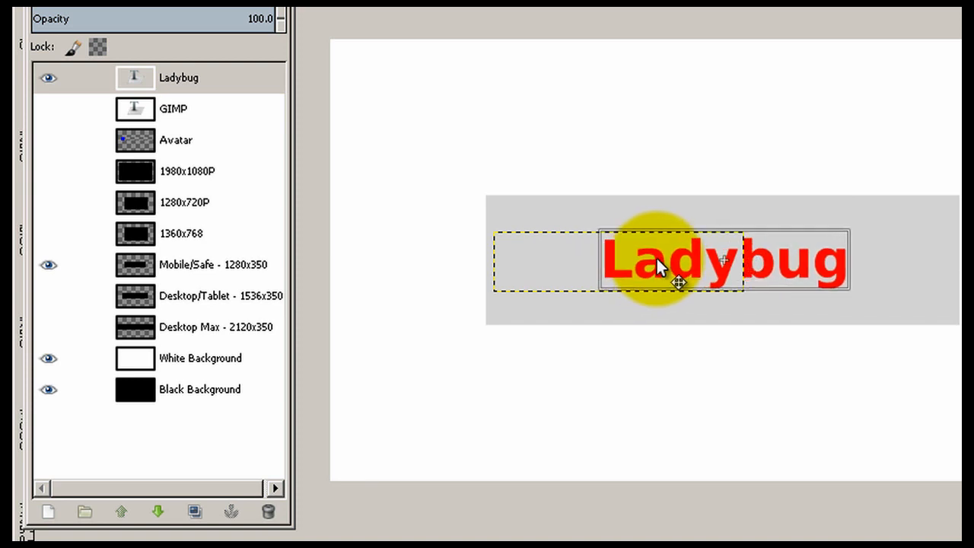
left_click_drag(658, 261, 753, 271)
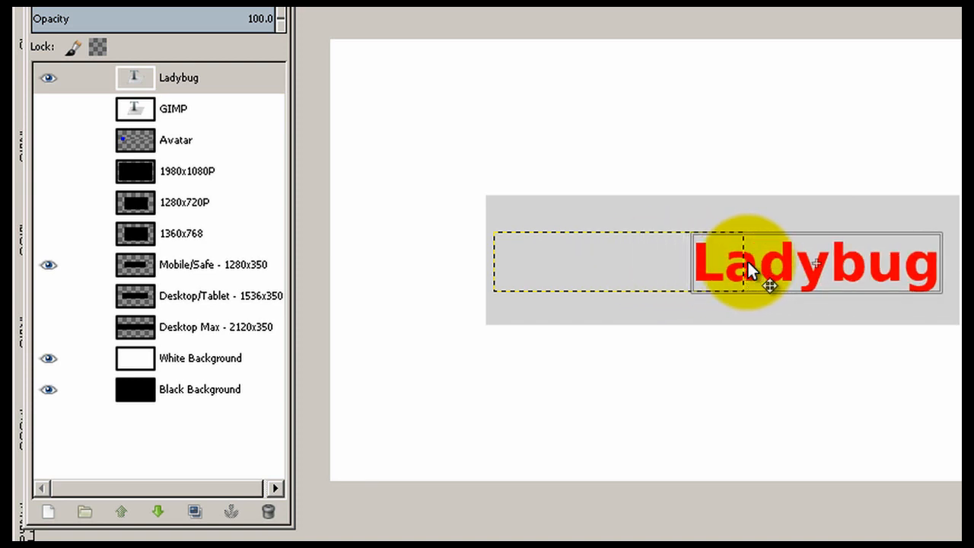
left_click_drag(768, 286, 646, 274)
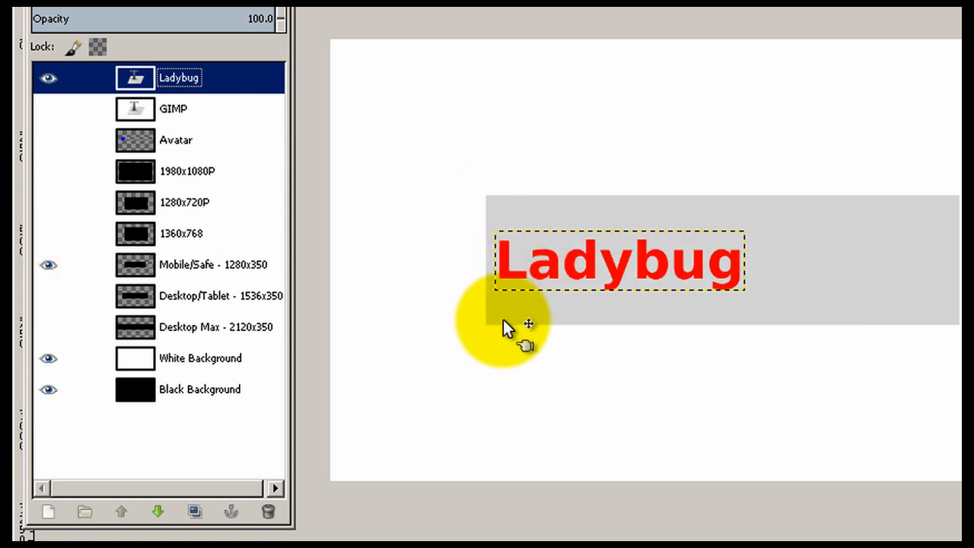
mouse_move(606, 240)
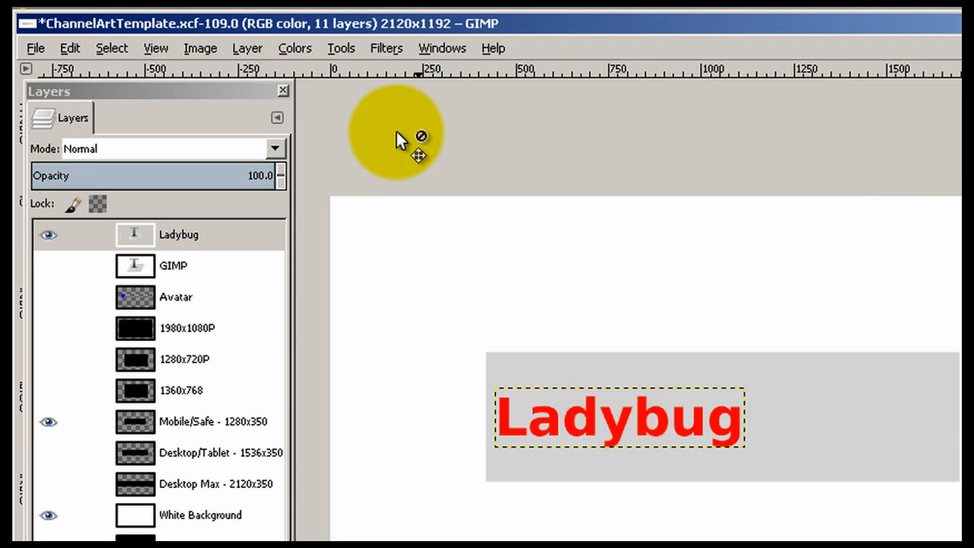
Step: Apply a Drop Shadow (offset 4, blur 12, opacity 75) to the Ladybug text
left_click(387, 47)
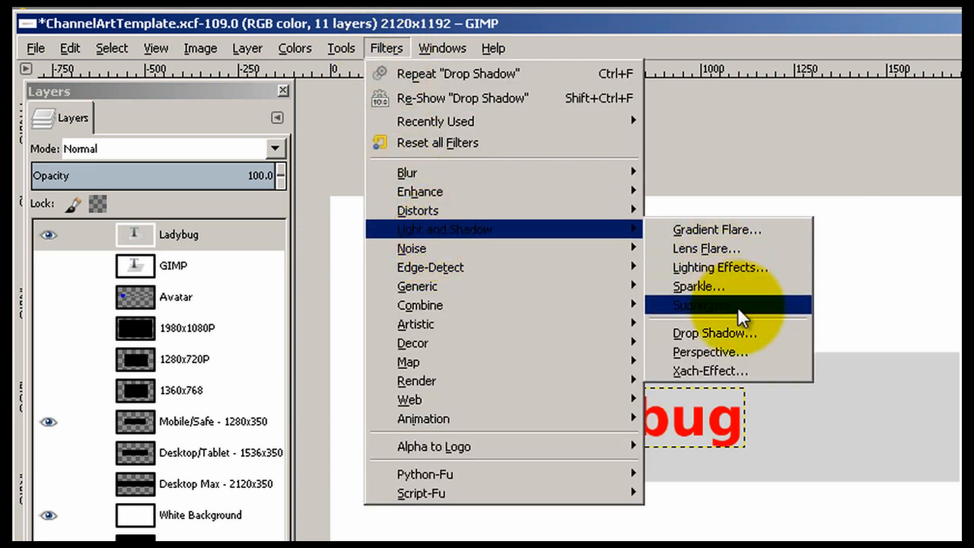
left_click(715, 332)
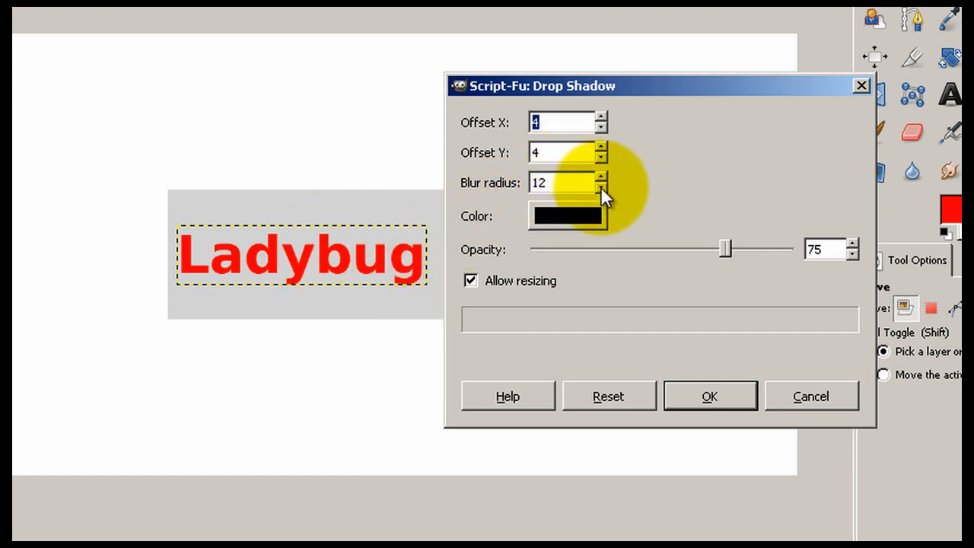
mouse_move(627, 267)
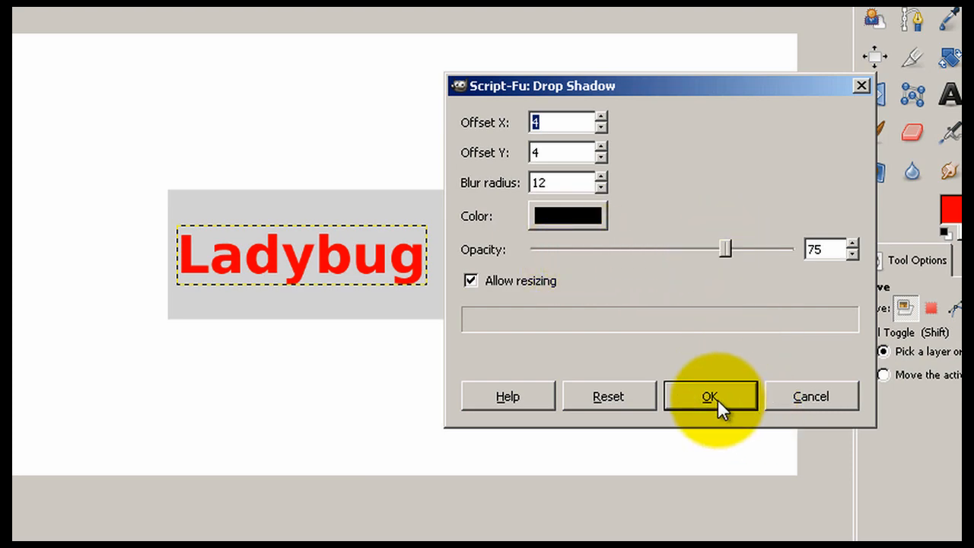
left_click(709, 396)
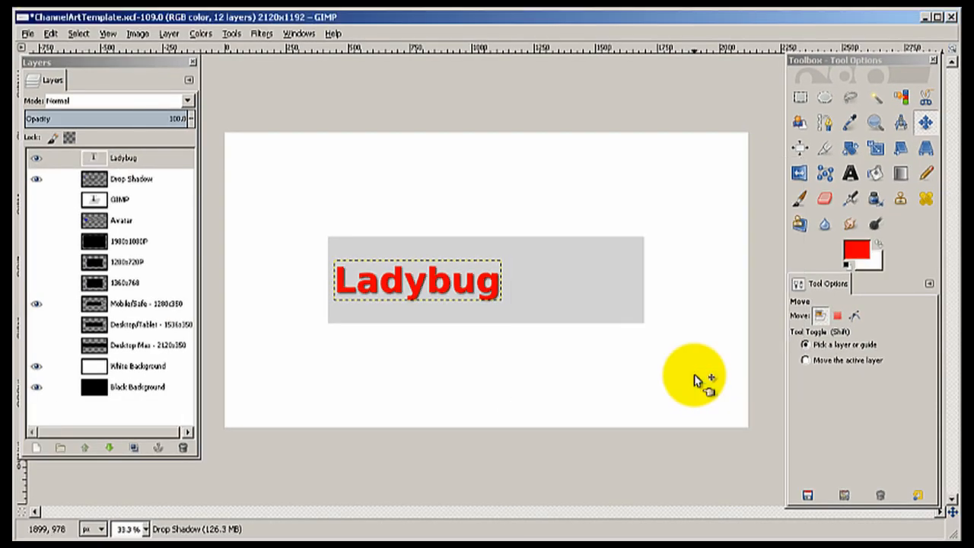
left_click_drag(697, 380, 419, 312)
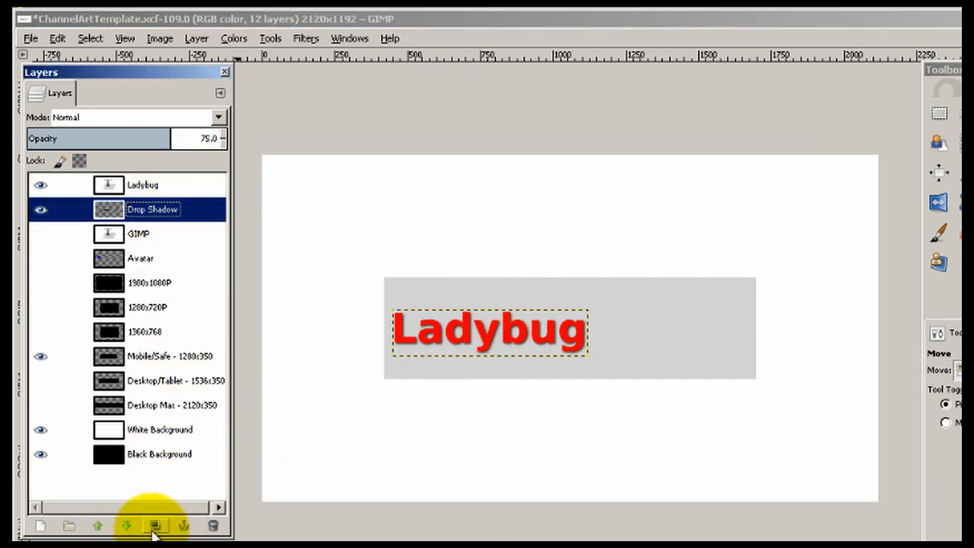
Step: Duplicate the Drop Shadow layer and merge the copy down to darken the shadow
left_click(156, 526)
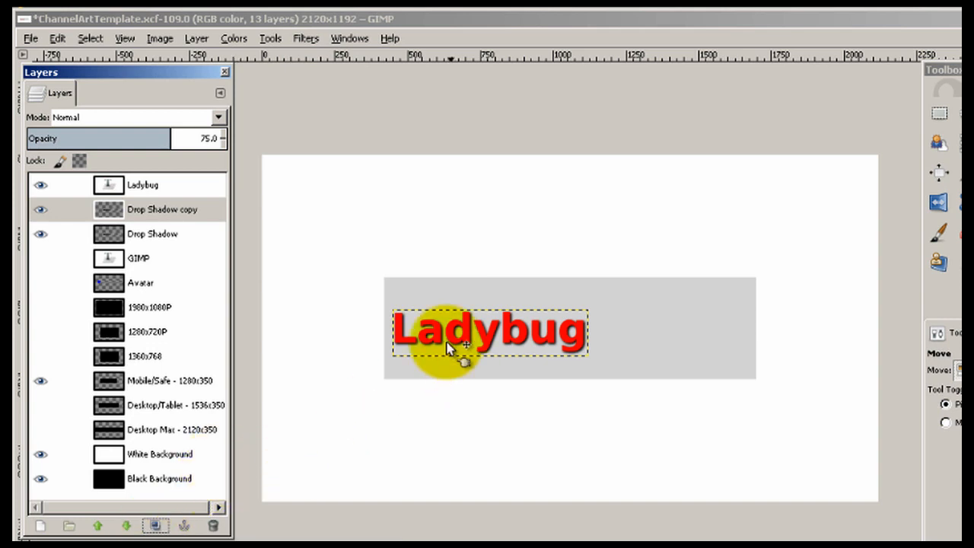
left_click(161, 210)
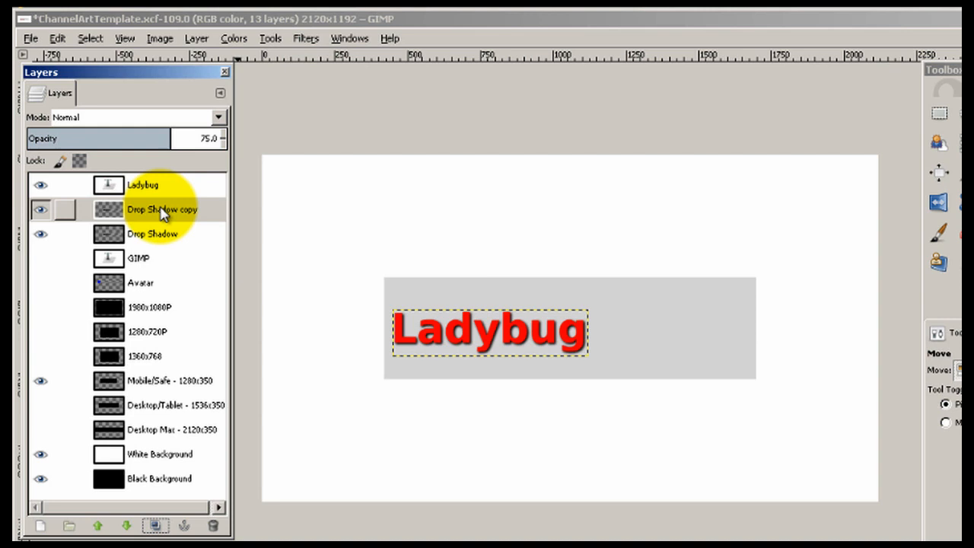
right_click(161, 210)
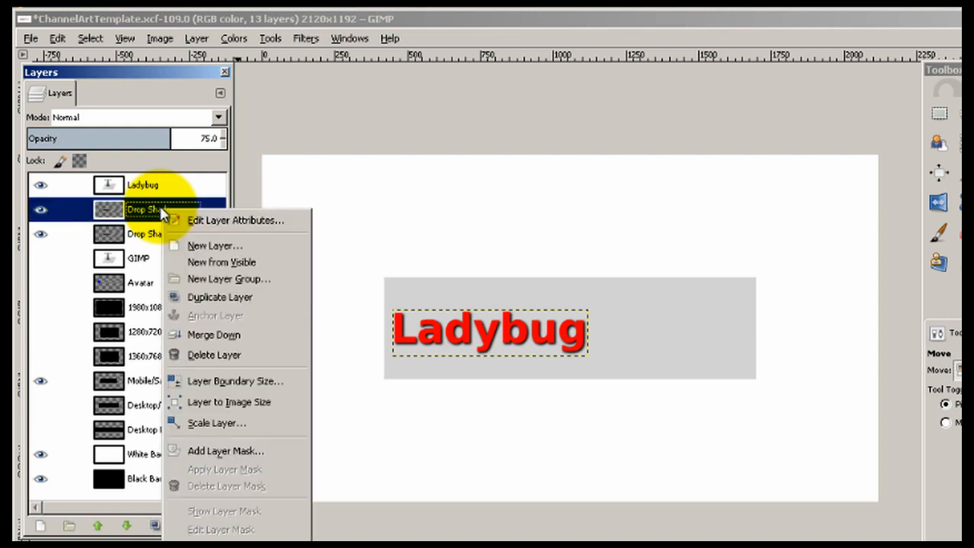
mouse_move(271, 354)
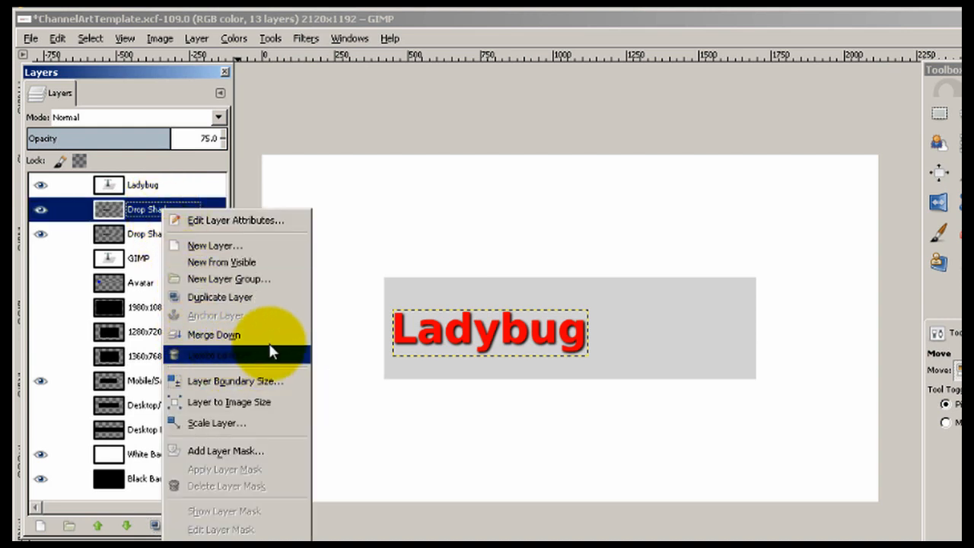
left_click(213, 335)
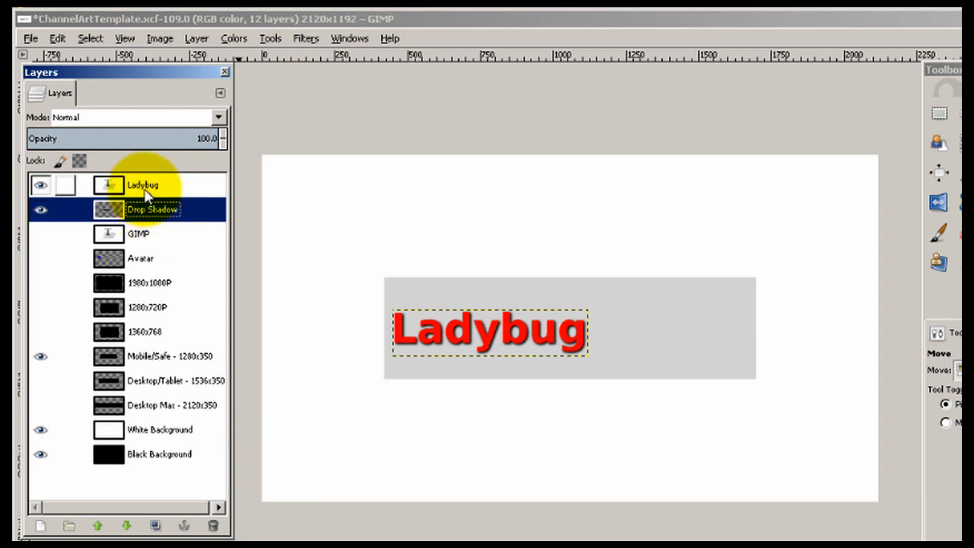
Step: Realign the red Ladybug text over its shadow and merge it down into one layer
left_click(143, 186)
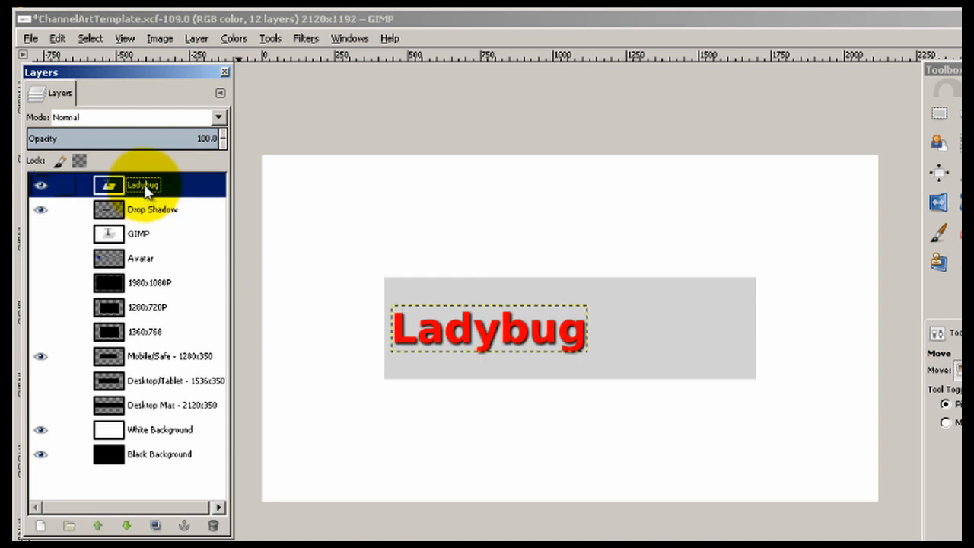
right_click(143, 185)
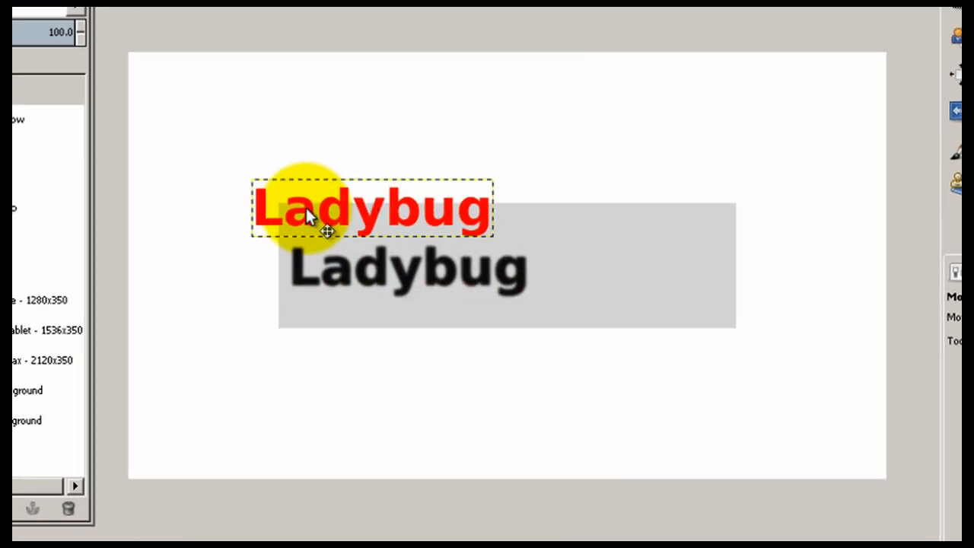
left_click_drag(312, 213, 327, 236)
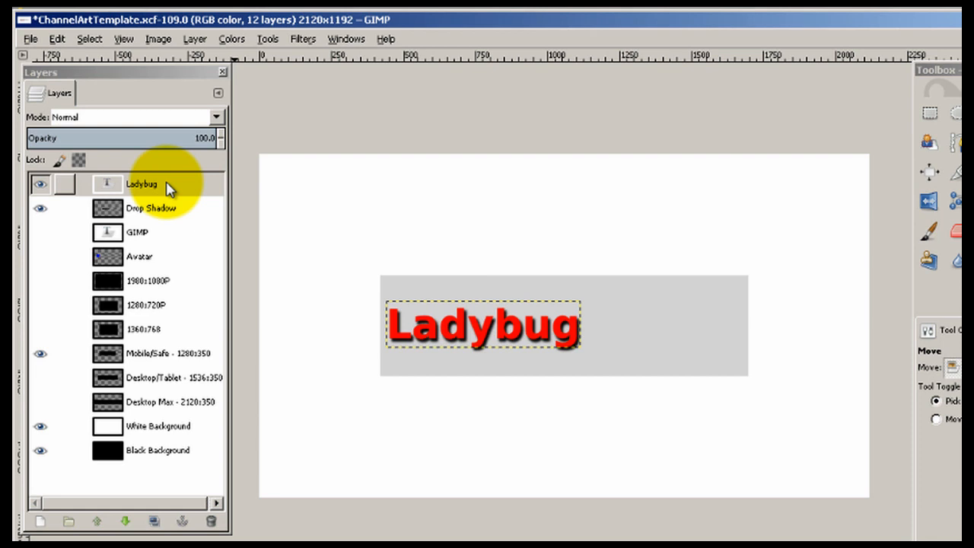
right_click(140, 182)
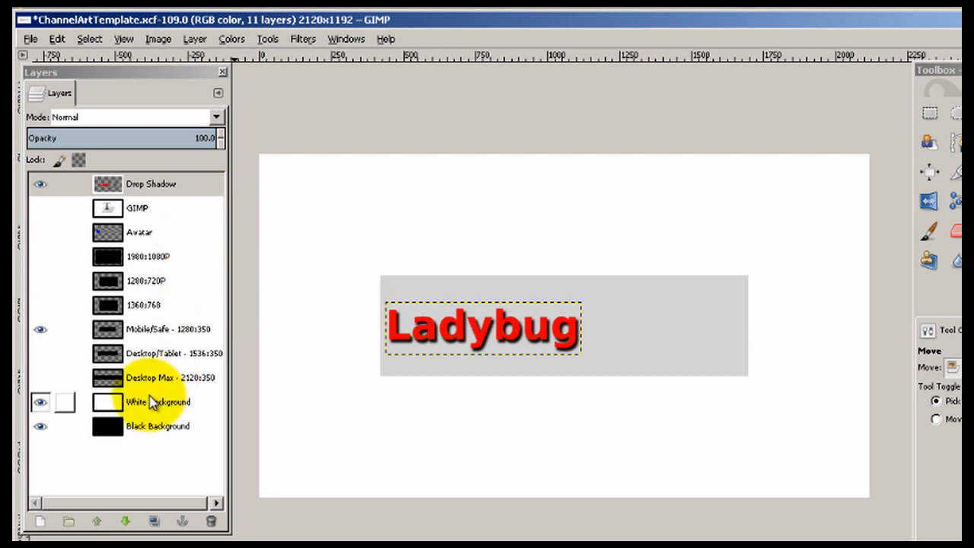
Step: Make the White Background layer active and bring up the File menu commands
left_click(159, 401)
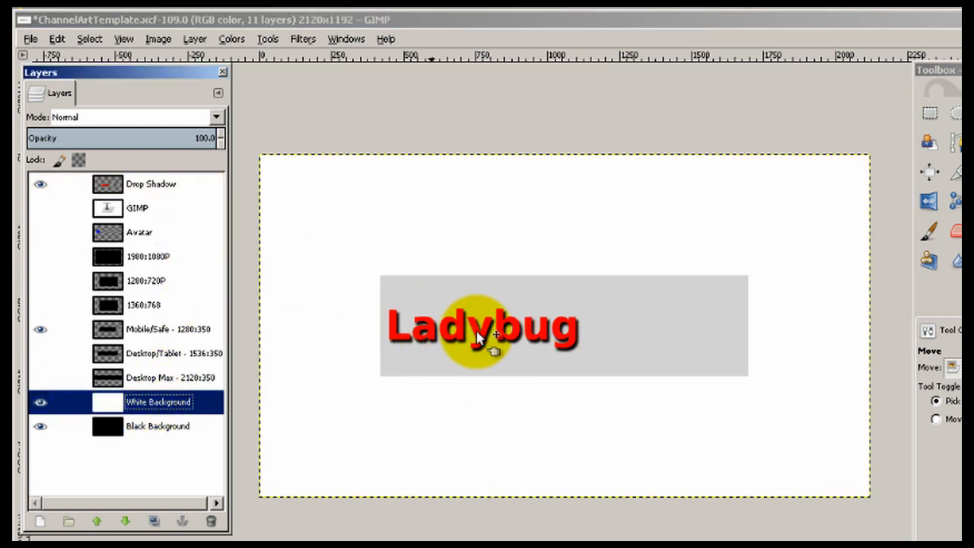
left_click_drag(479, 338, 487, 373)
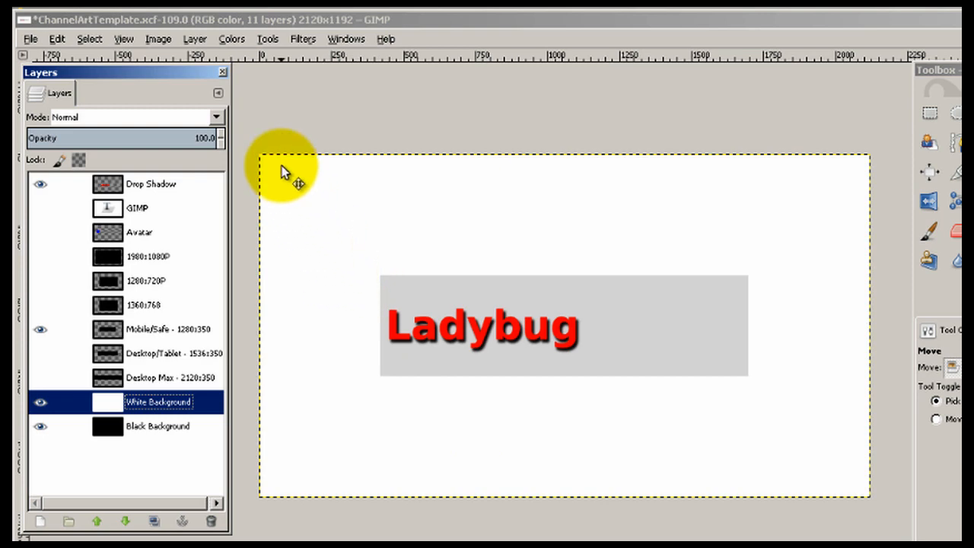
left_click(31, 39)
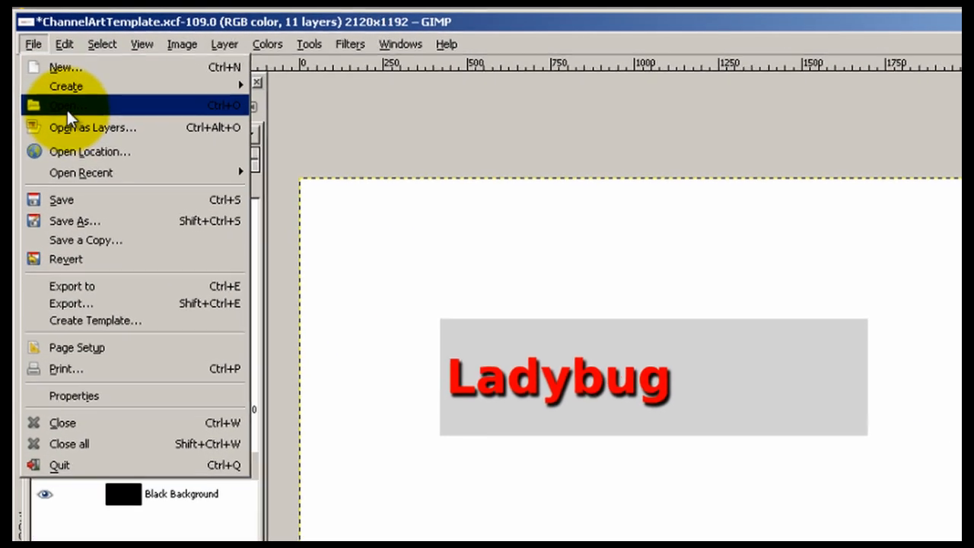
Step: Open IMG_1900.JPG as a separate image beside the channel art template
left_click(61, 105)
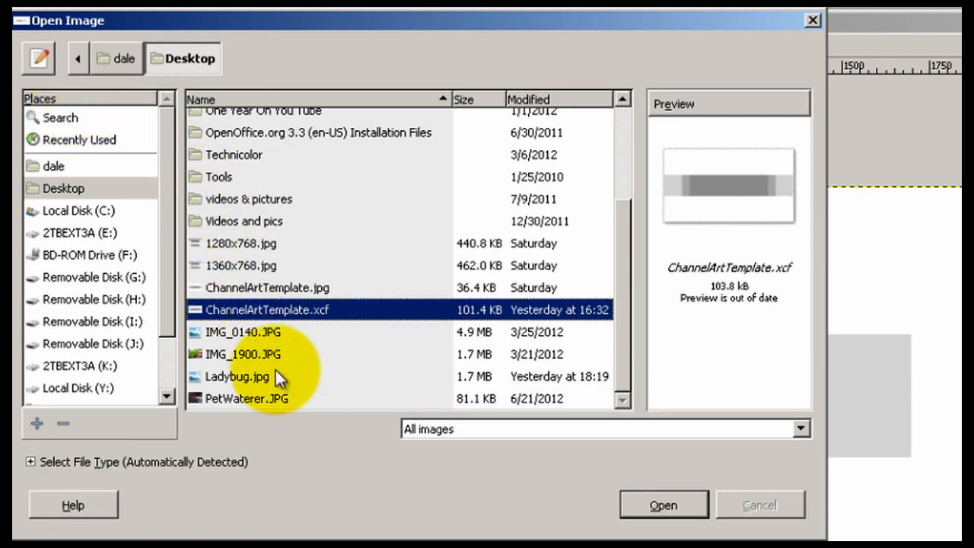
left_click(243, 353)
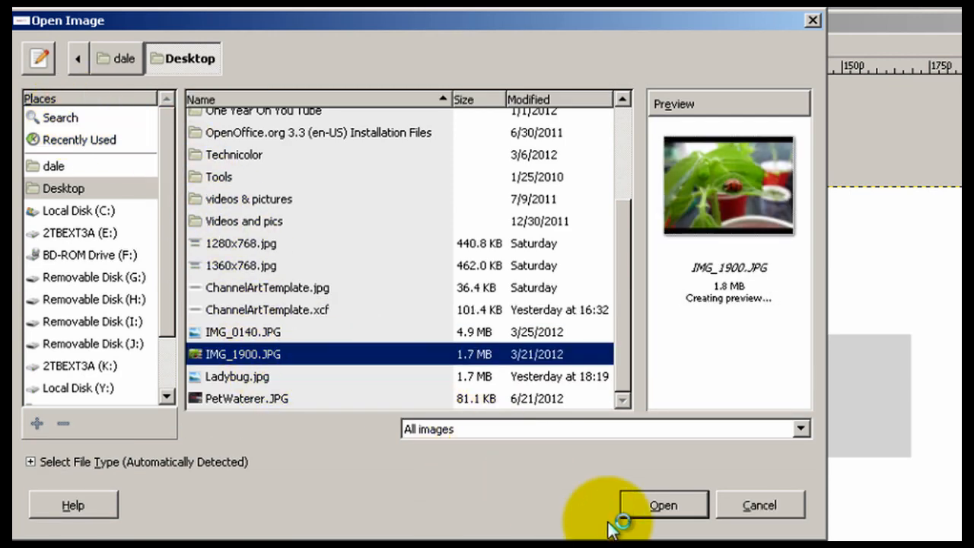
left_click(662, 505)
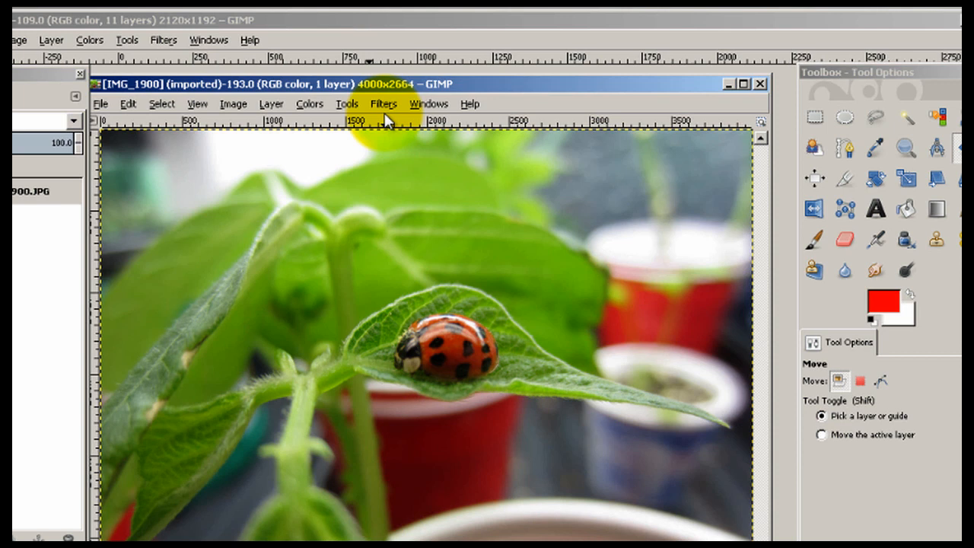
mouse_move(368, 89)
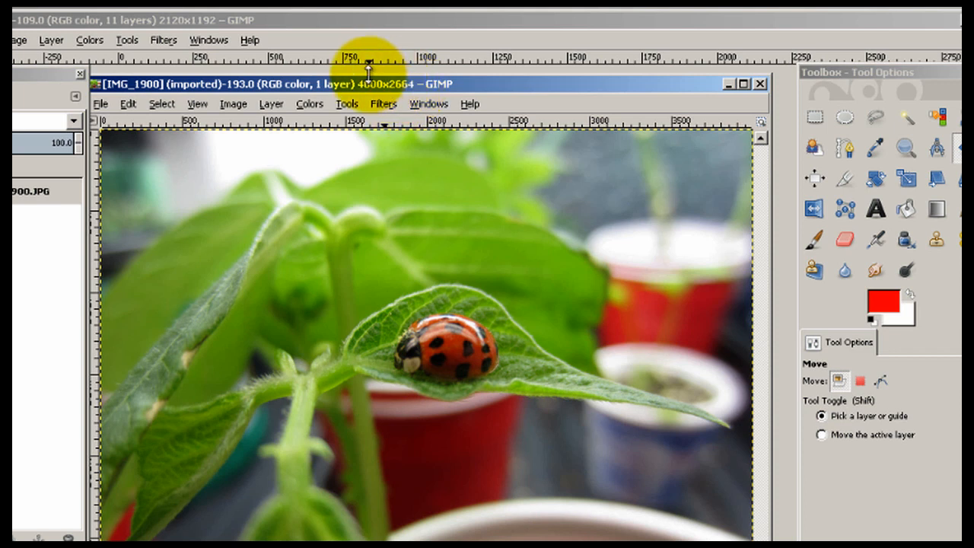
mouse_move(211, 24)
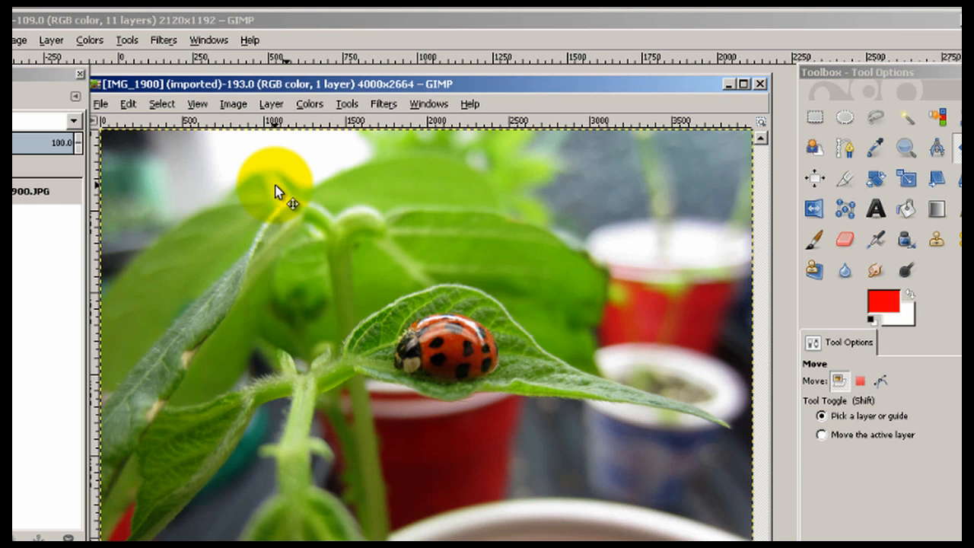
mouse_move(246, 134)
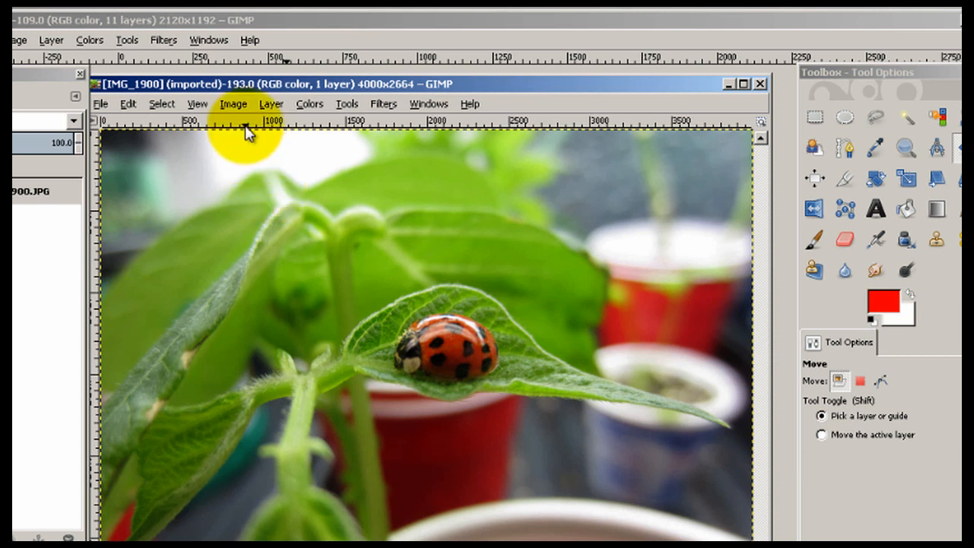
Step: Scale the ladybug photo to 80 percent in Scale Image, giving 3200 by 2131 pixels
left_click(232, 103)
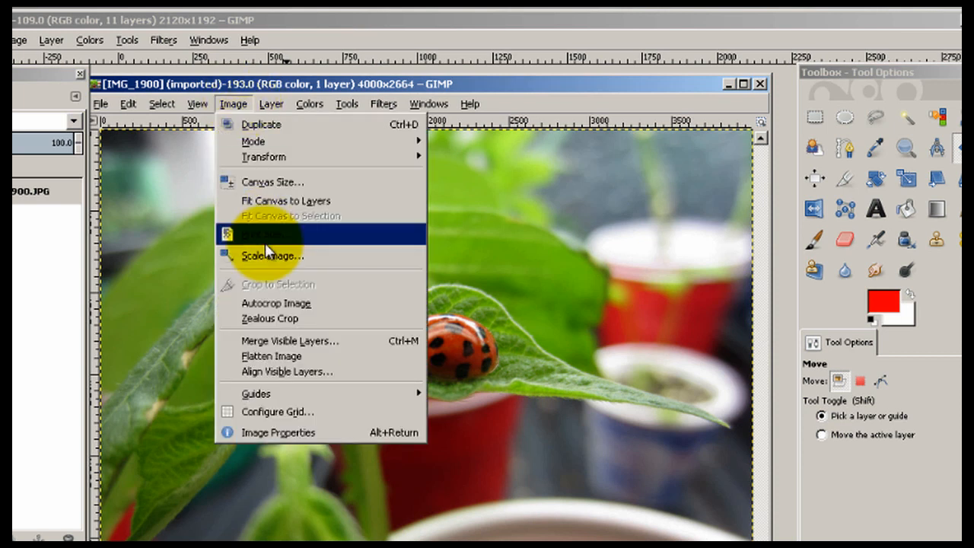
mouse_move(266, 256)
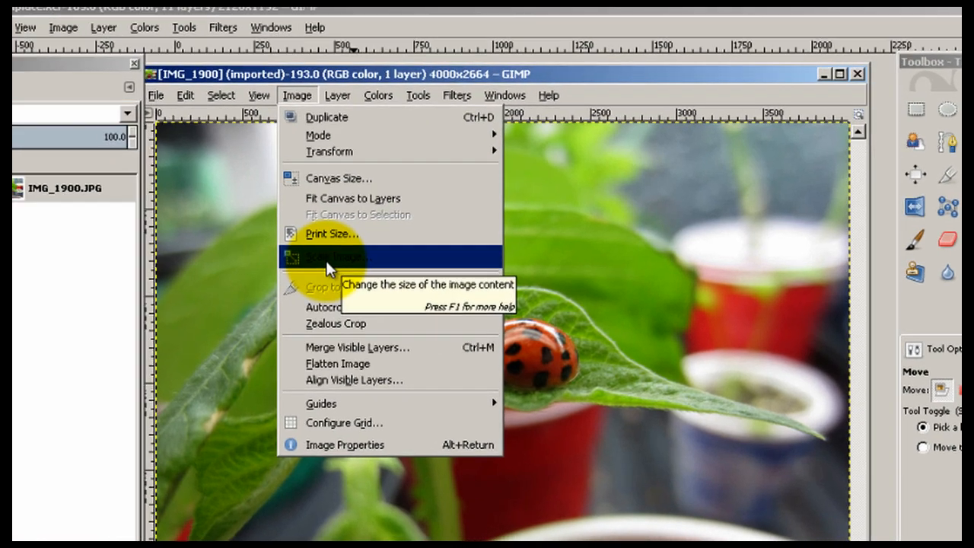
left_click(334, 255)
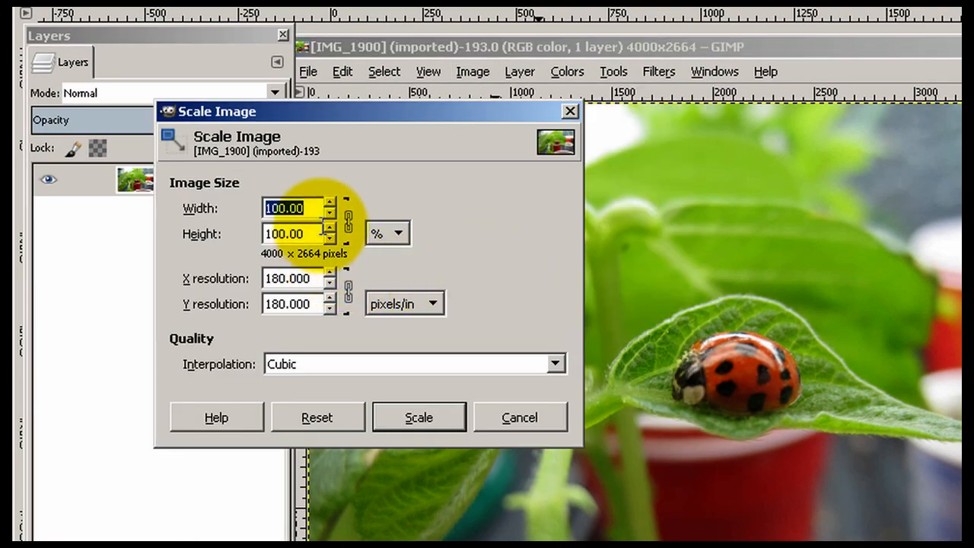
left_click(397, 232)
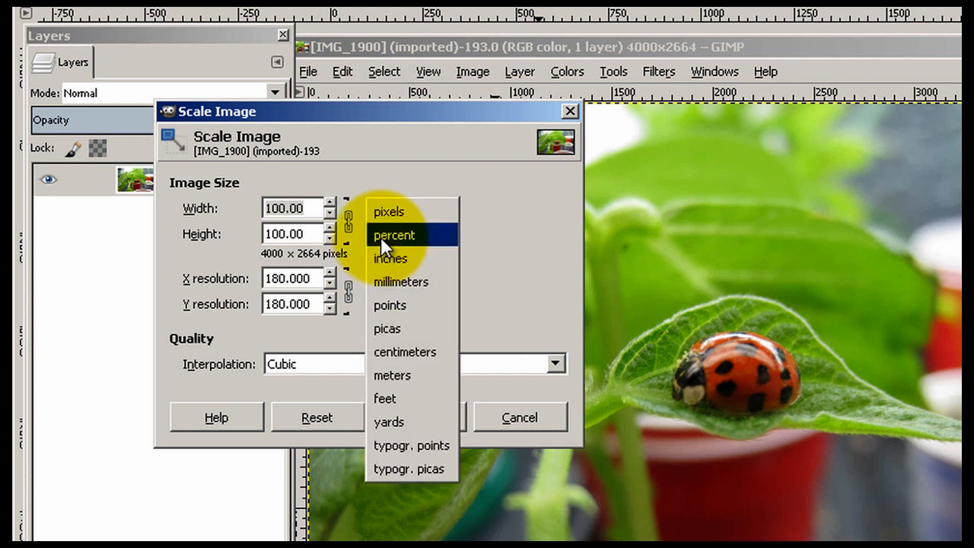
left_click(394, 234)
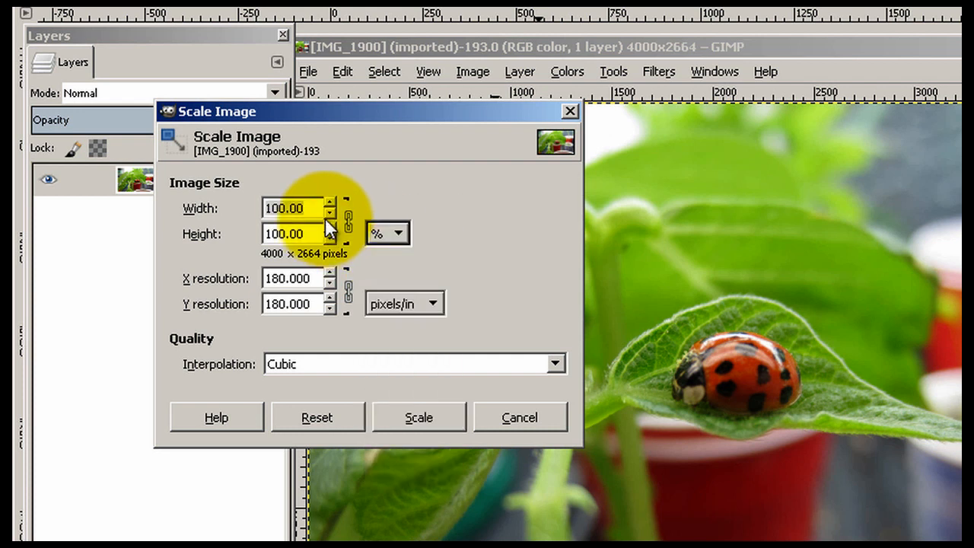
left_click(399, 233)
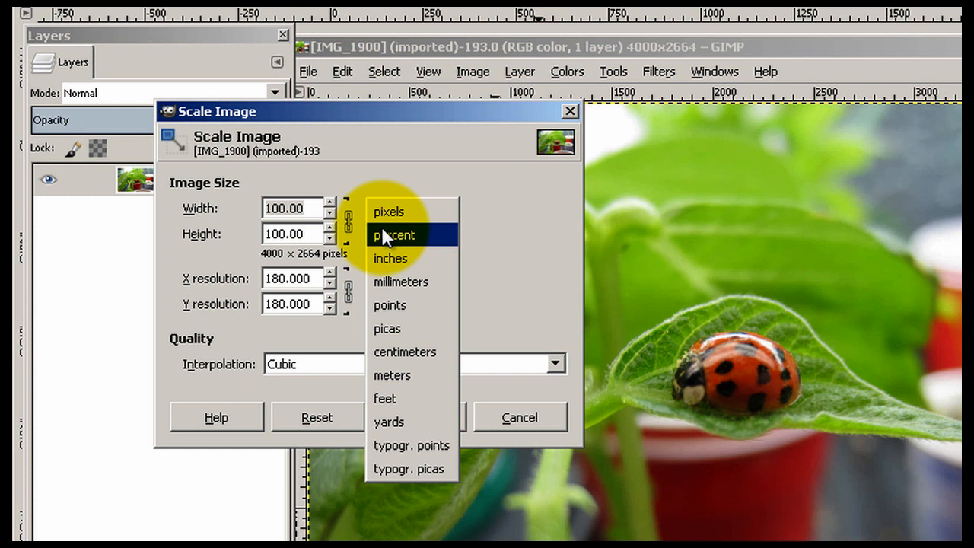
left_click(393, 234)
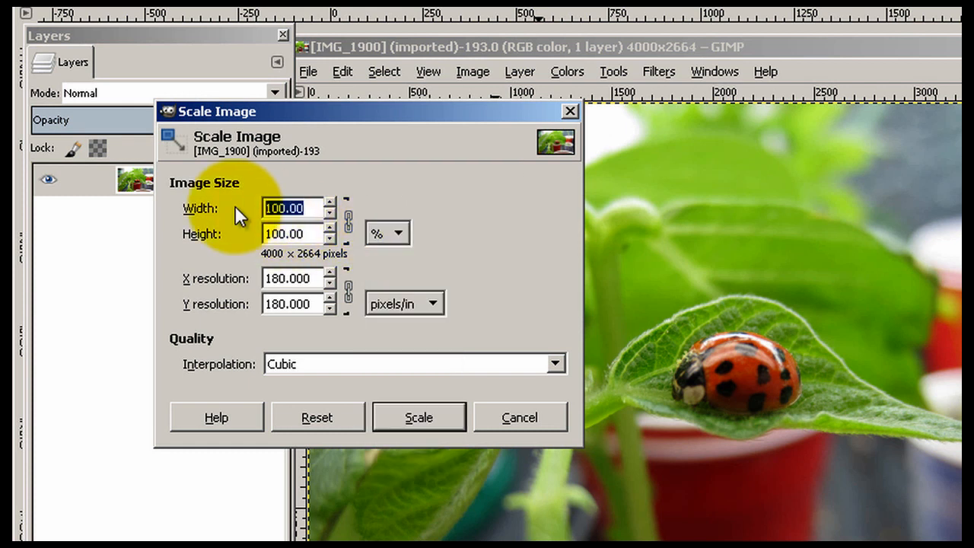
type("80")
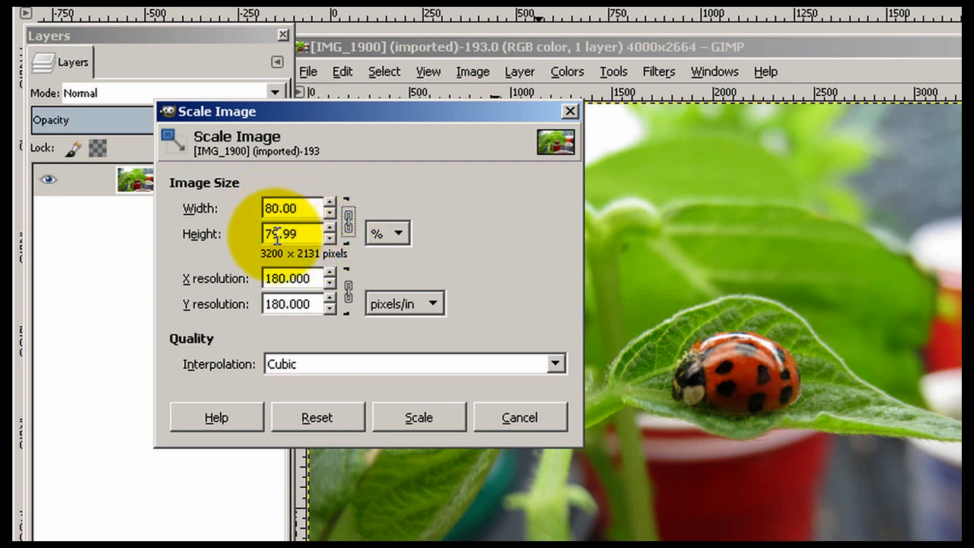
left_click(328, 228)
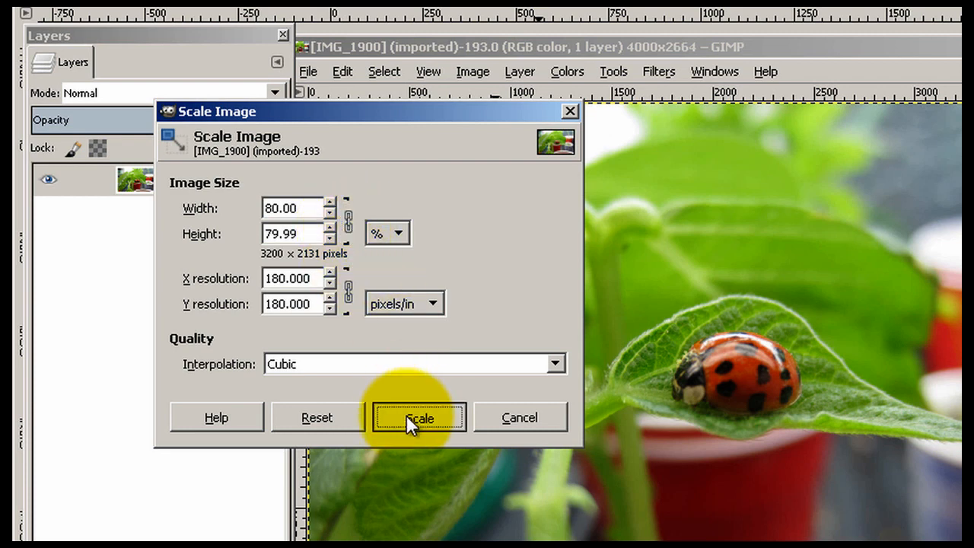
left_click(418, 417)
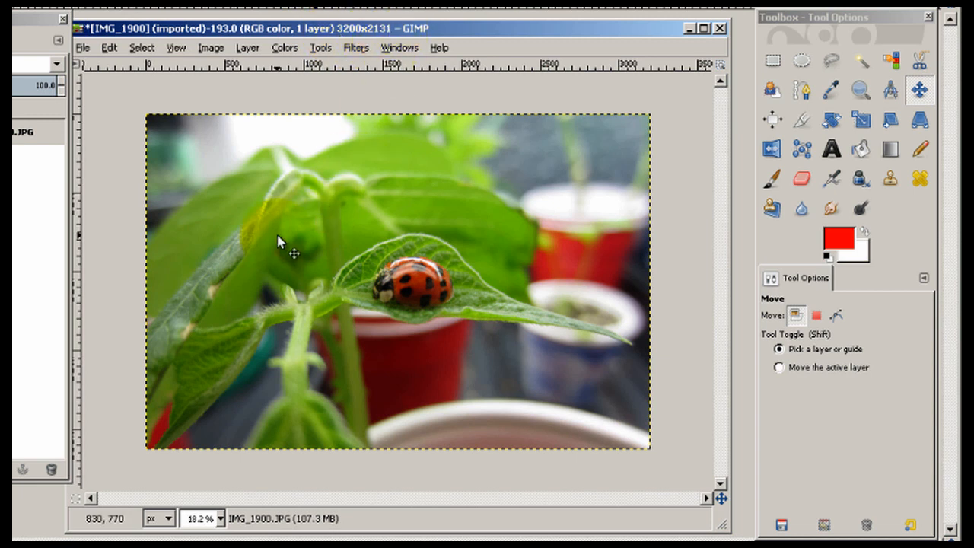
mouse_move(276, 266)
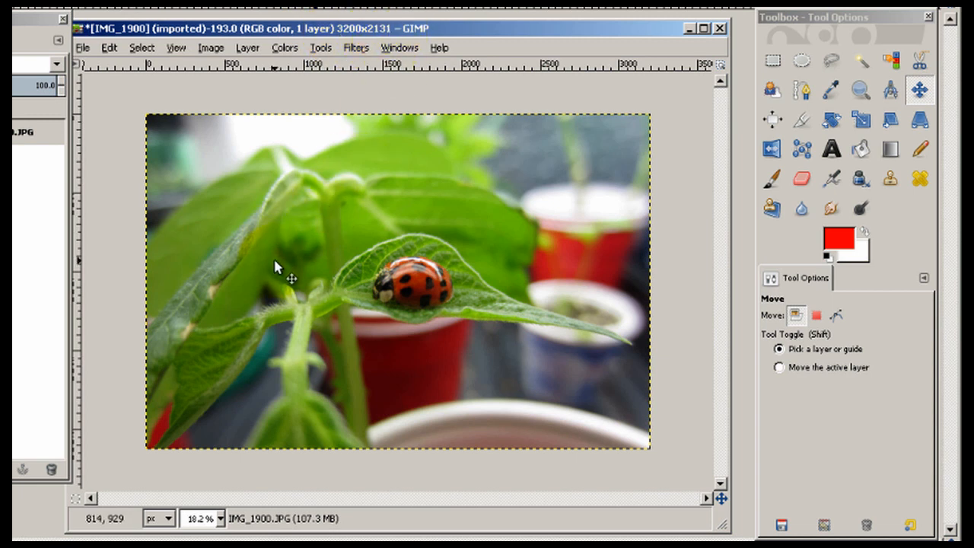
mouse_move(723, 84)
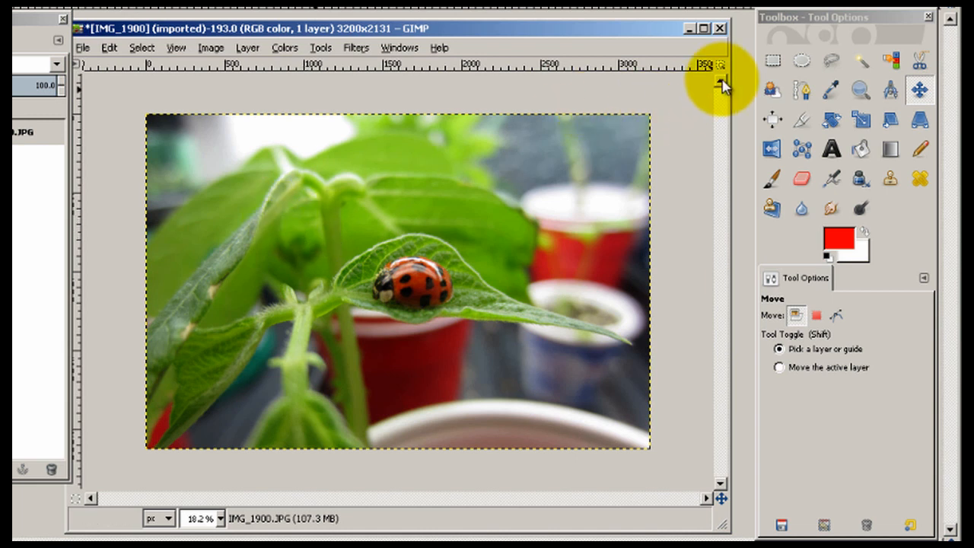
Step: Select a 2120 x 1190 rectangle around the ladybug and copy it
left_click(771, 61)
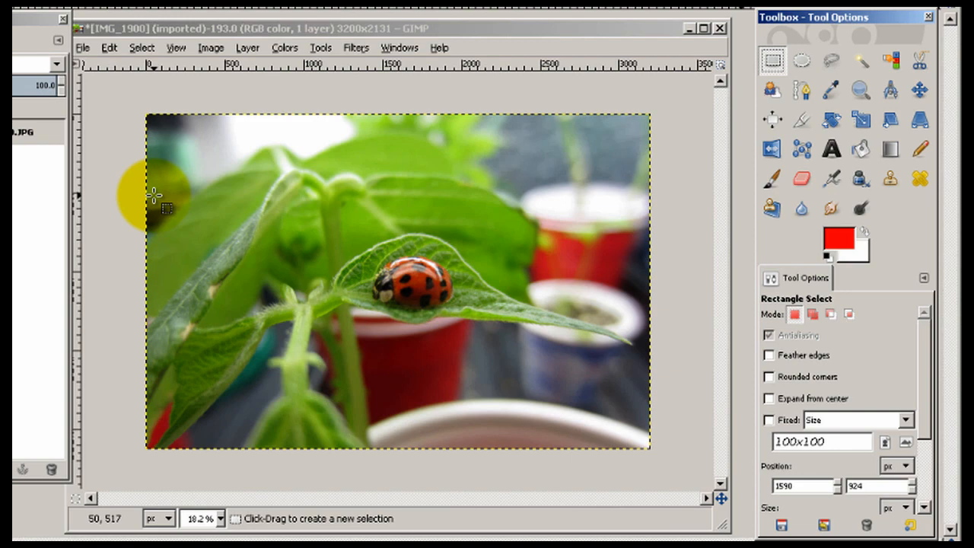
left_click_drag(155, 195, 469, 374)
type("2120")
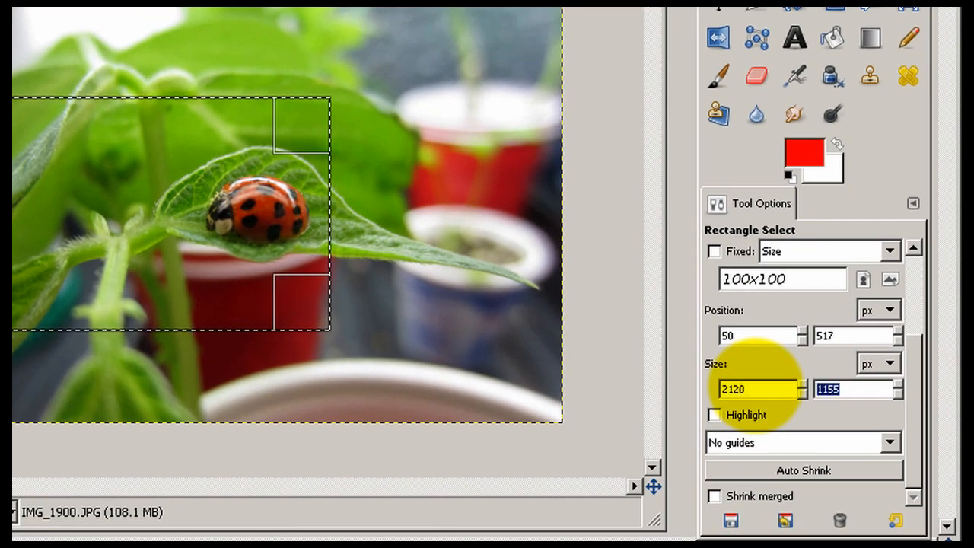
type("1190")
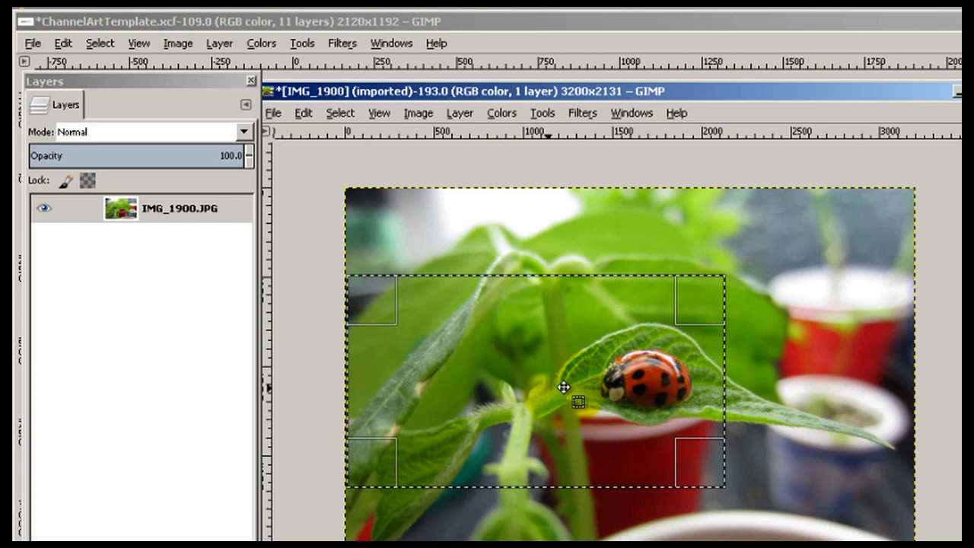
left_click(302, 113)
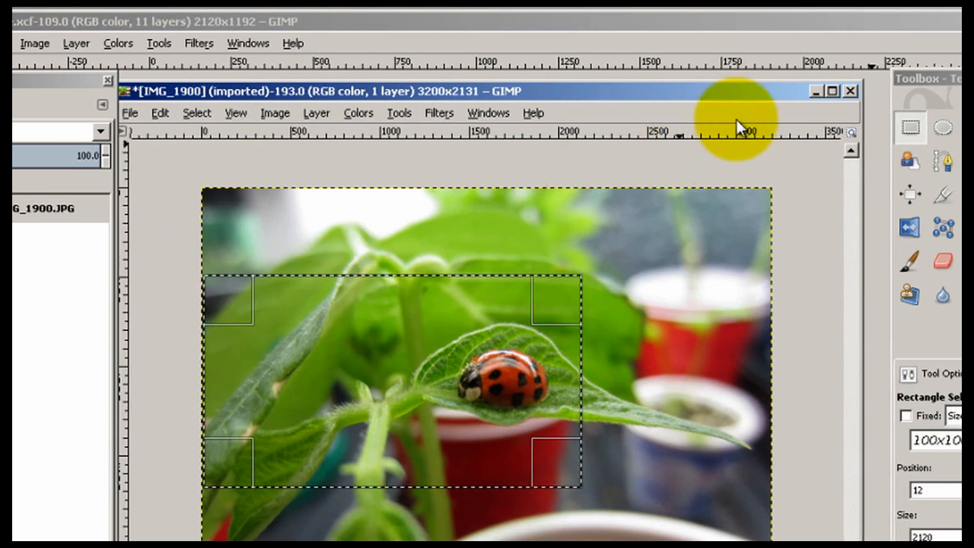
Step: Close the ladybug photo window without saving changes
left_click(849, 90)
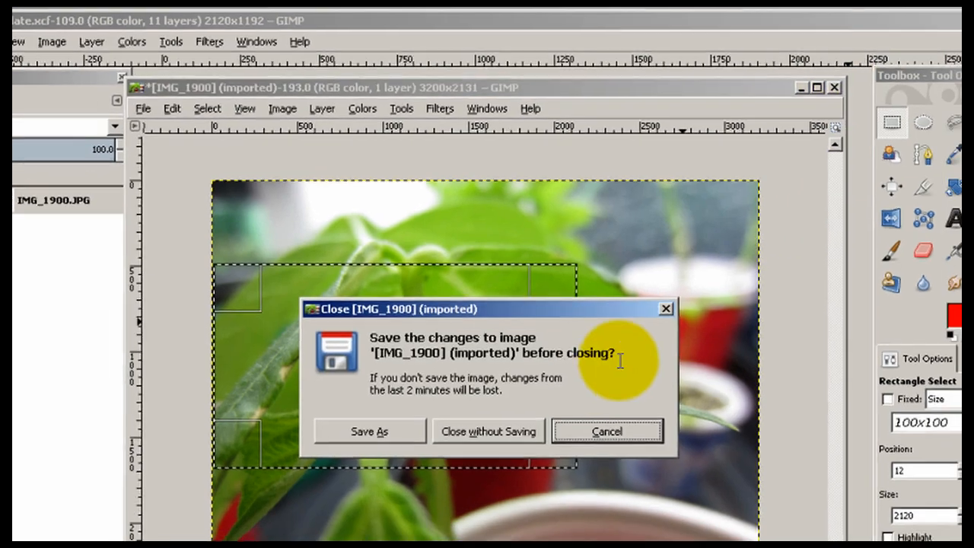
left_click(487, 432)
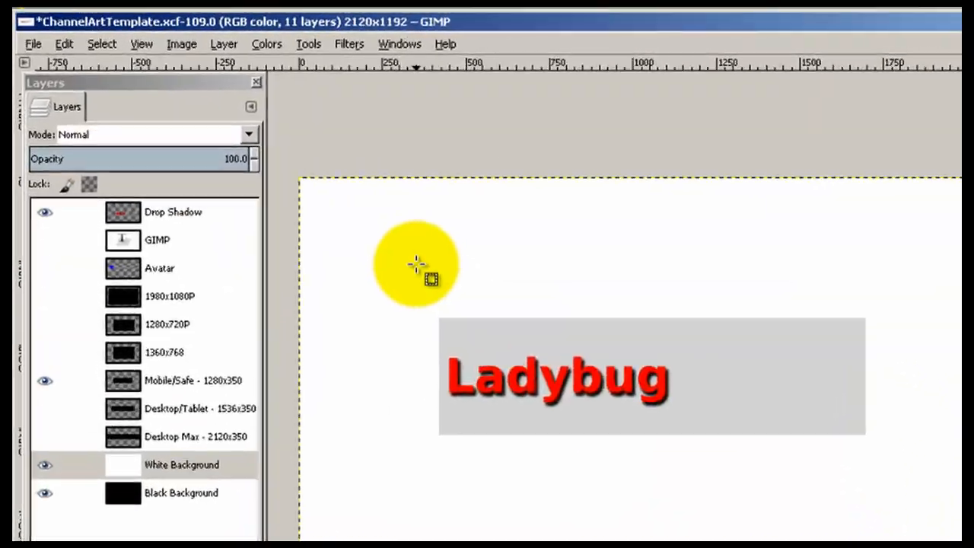
Step: Paste the copied ladybug region as a new layer behind the red text
left_click(64, 43)
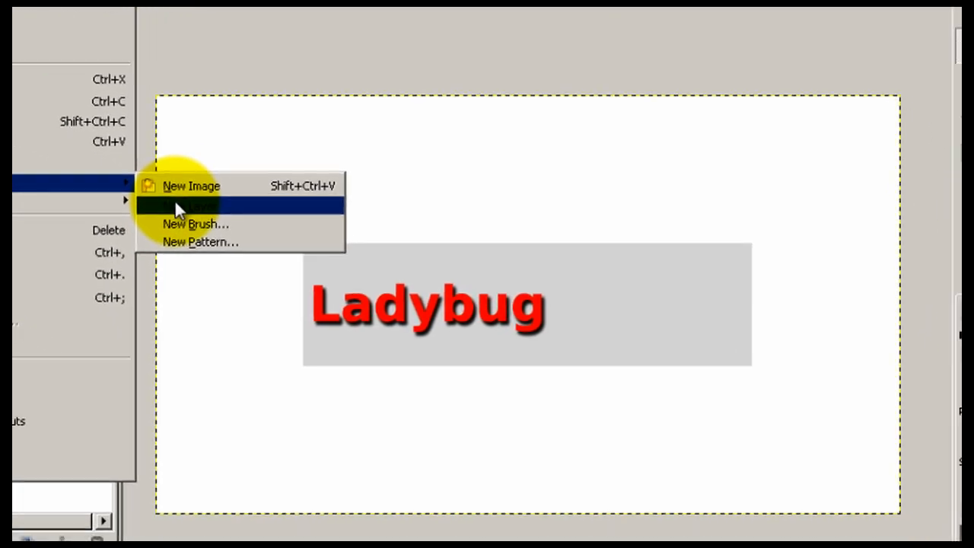
left_click(201, 206)
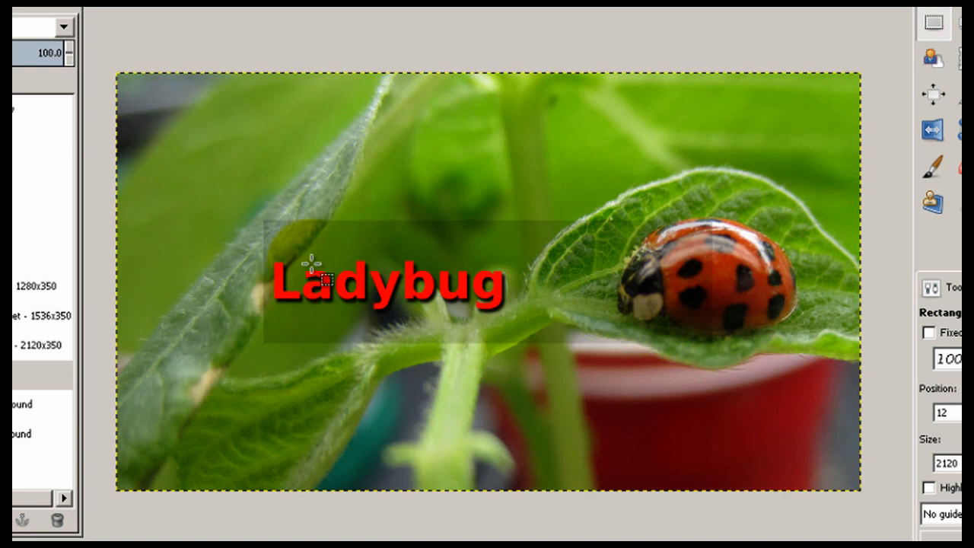
mouse_move(389, 327)
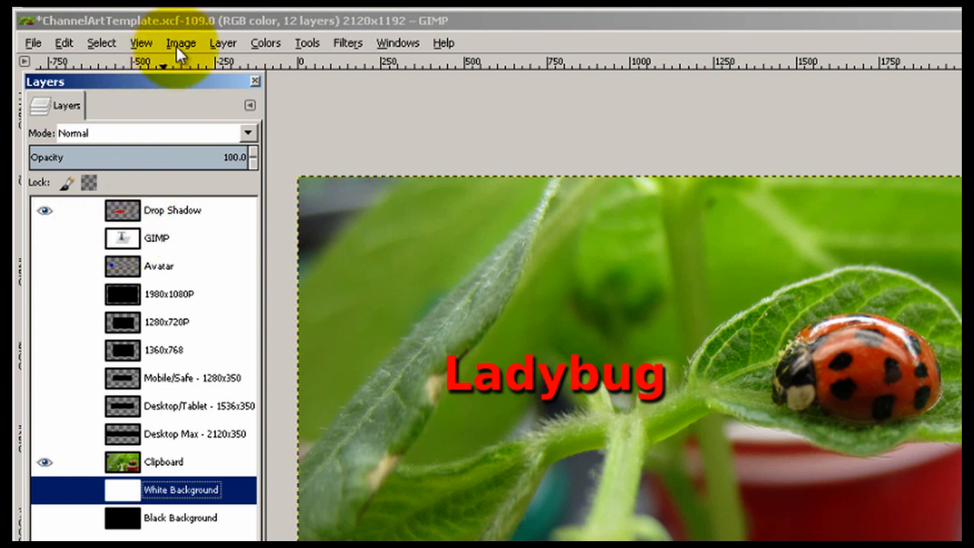
Step: Flatten the channel art into one layer and start the export from the File menu
left_click(181, 43)
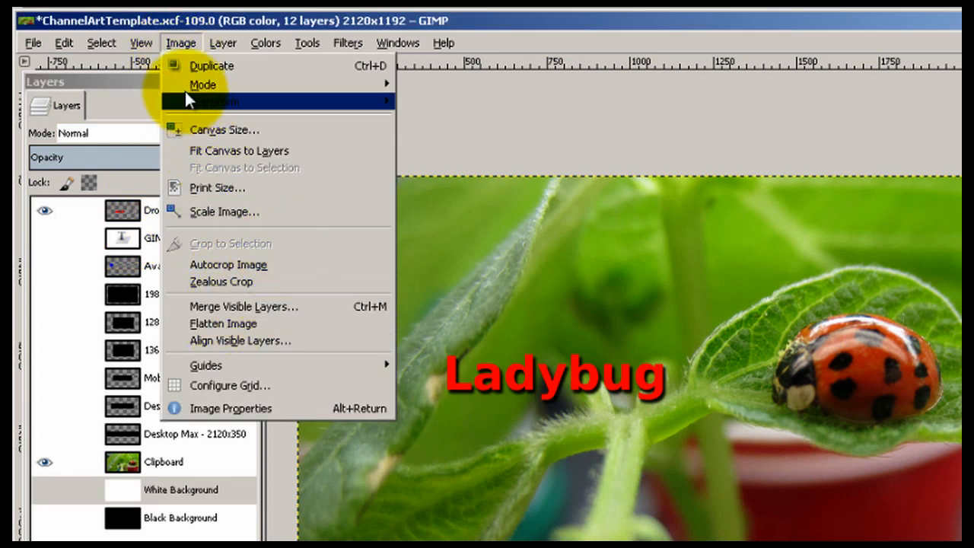
left_click(222, 323)
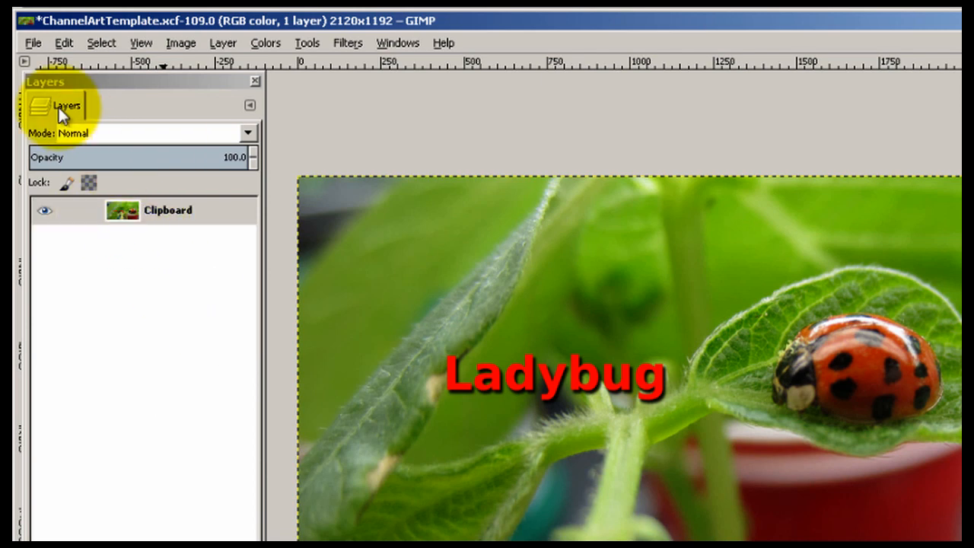
left_click(33, 43)
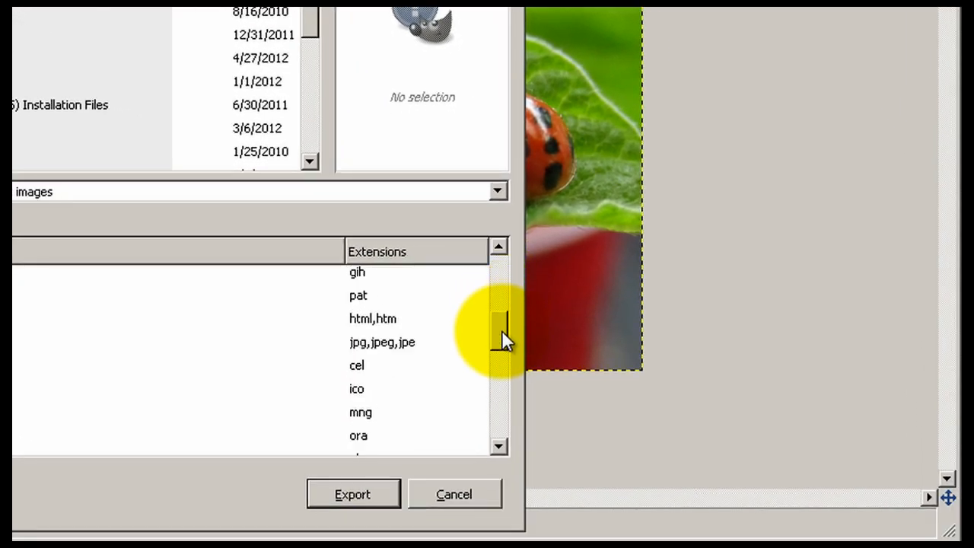
Step: Export as Ladybug.jpg to the Desktop at quality 100, replacing the existing file
left_click(382, 341)
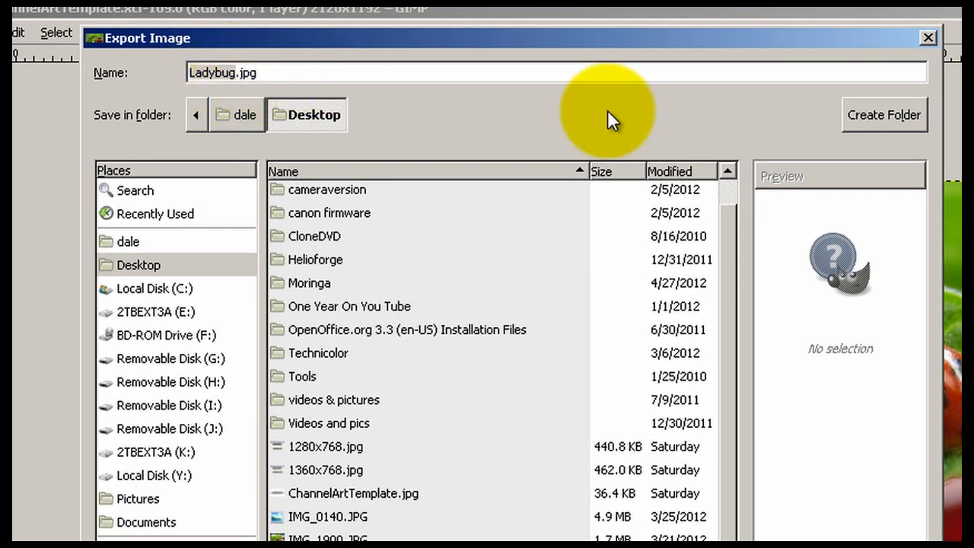
left_click(554, 508)
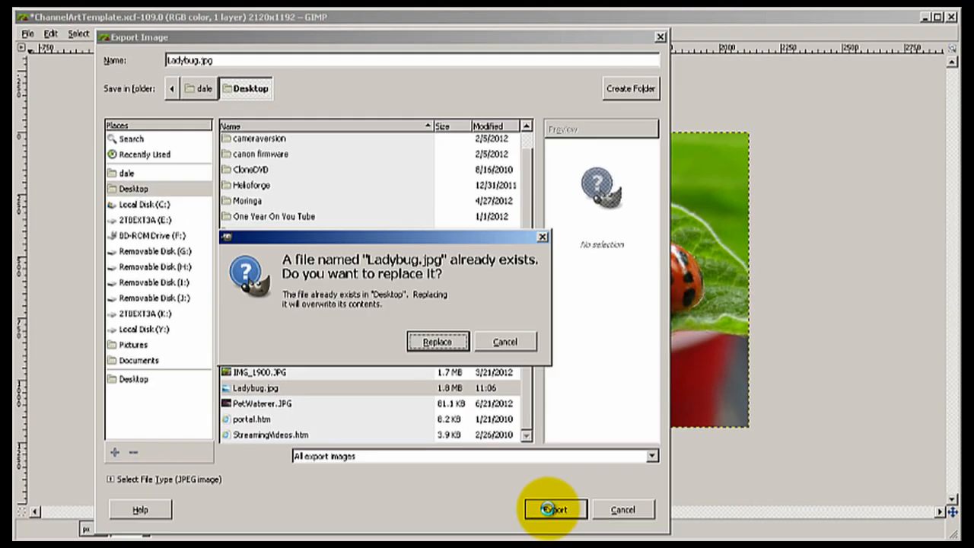
left_click(438, 341)
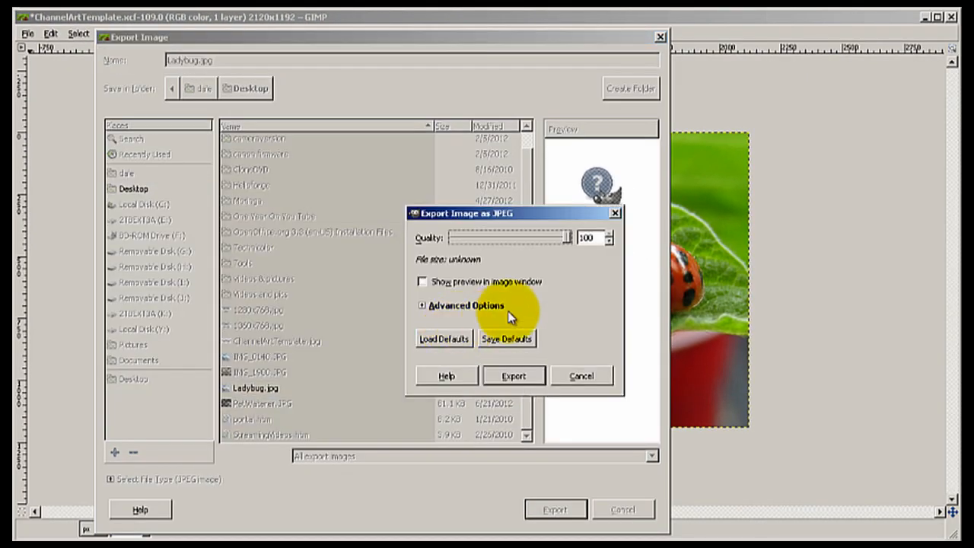
left_click_drag(566, 238, 560, 237)
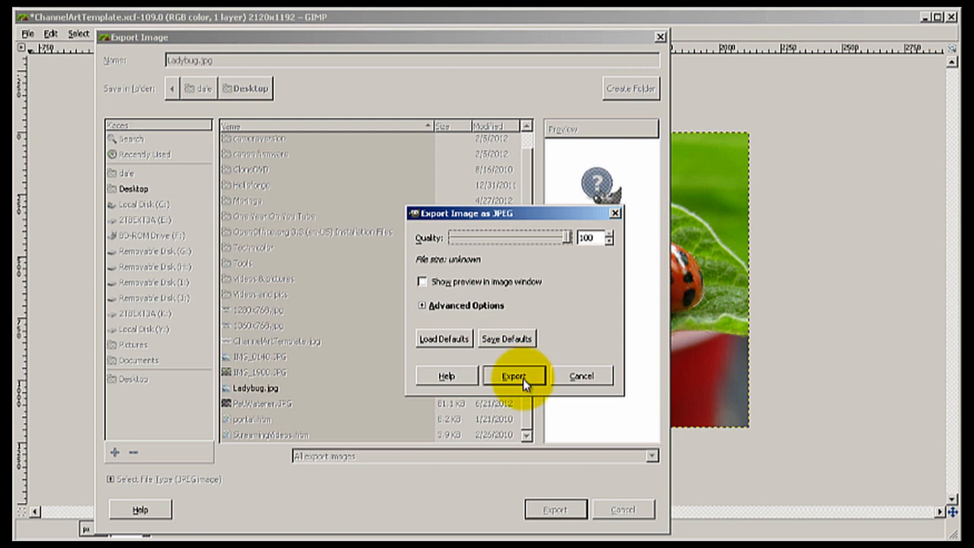
left_click(514, 374)
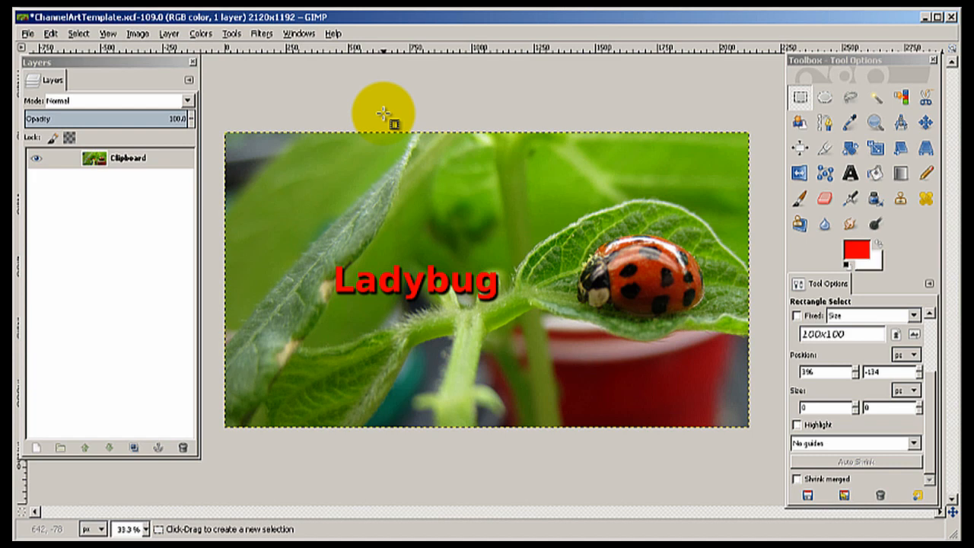
mouse_move(463, 99)
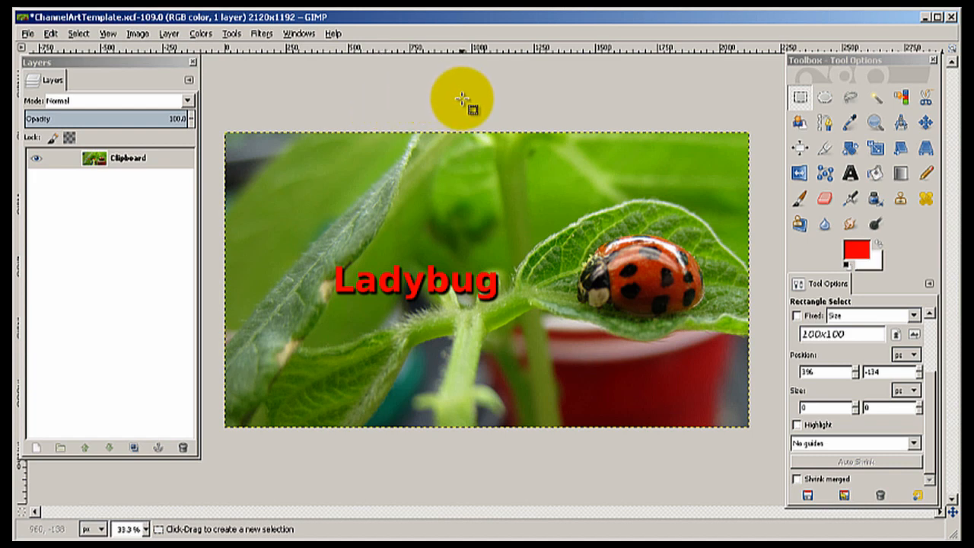